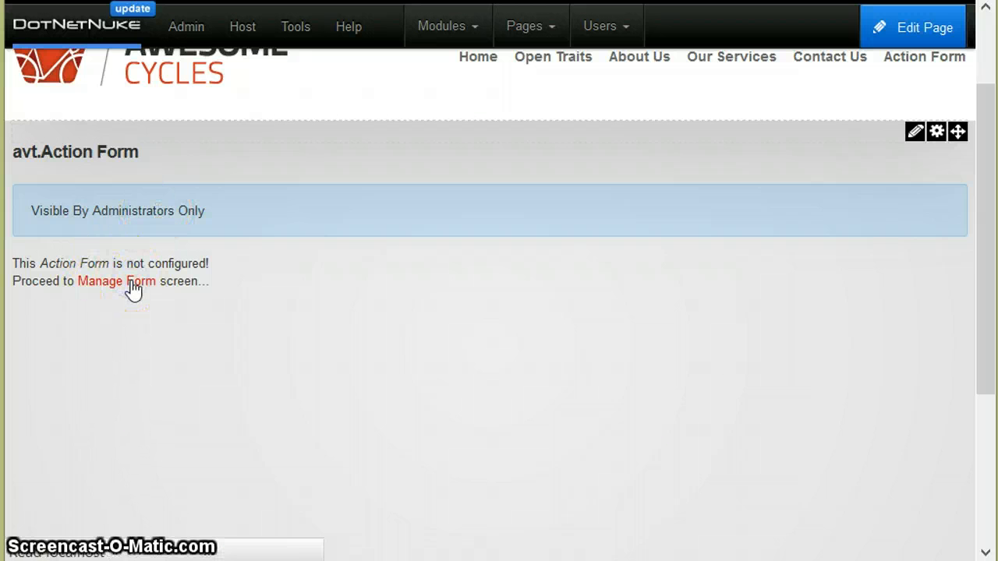
- Add custom fields Bank Account, Branch Code and Account Type in the form fields step
left_click(115, 281)
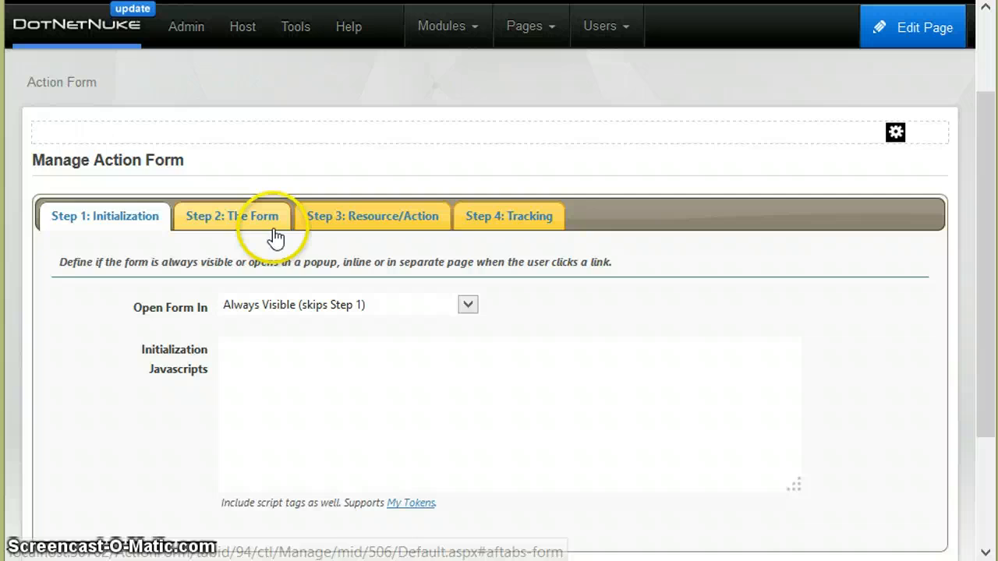
left_click(233, 216)
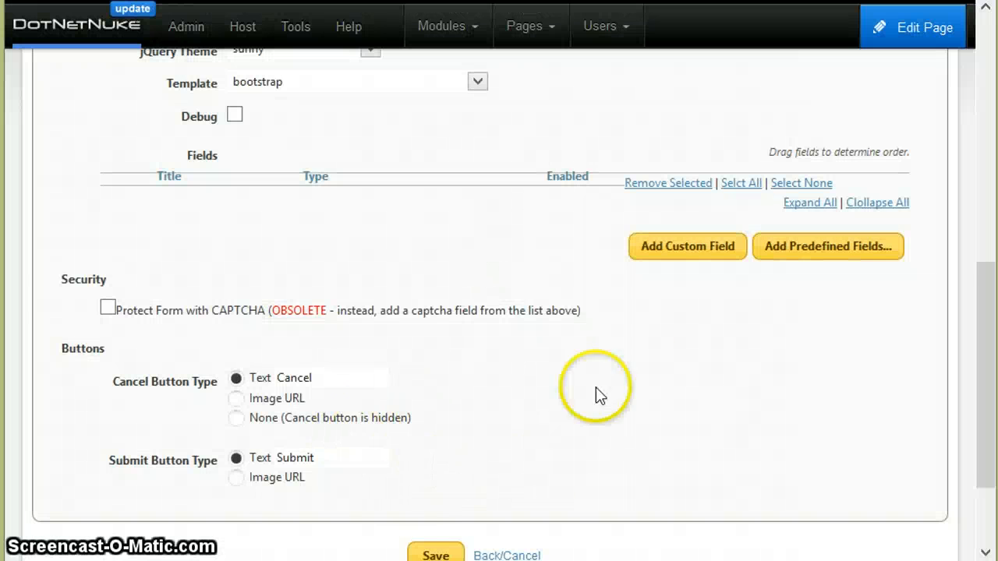
left_click(687, 246)
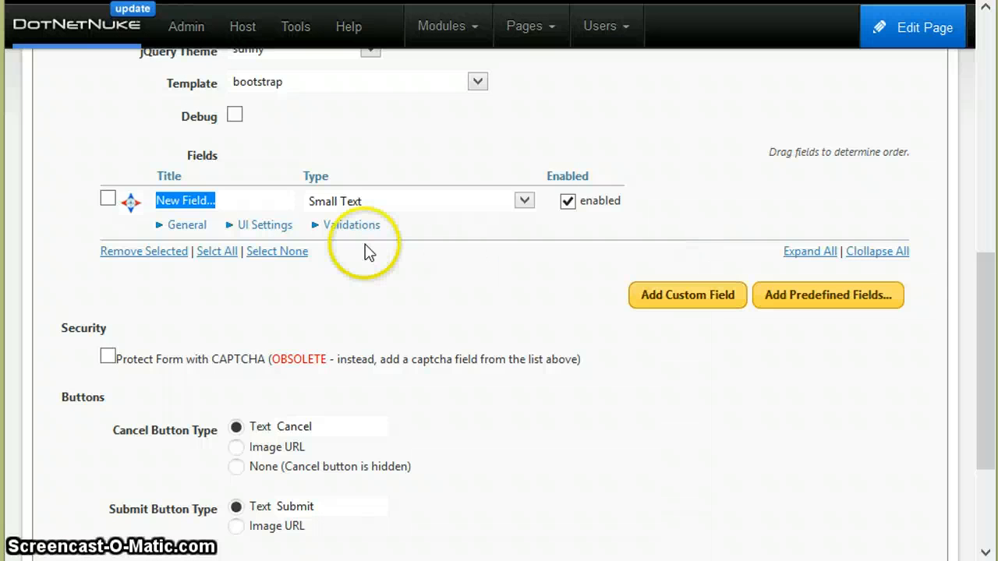
type("Bank Account")
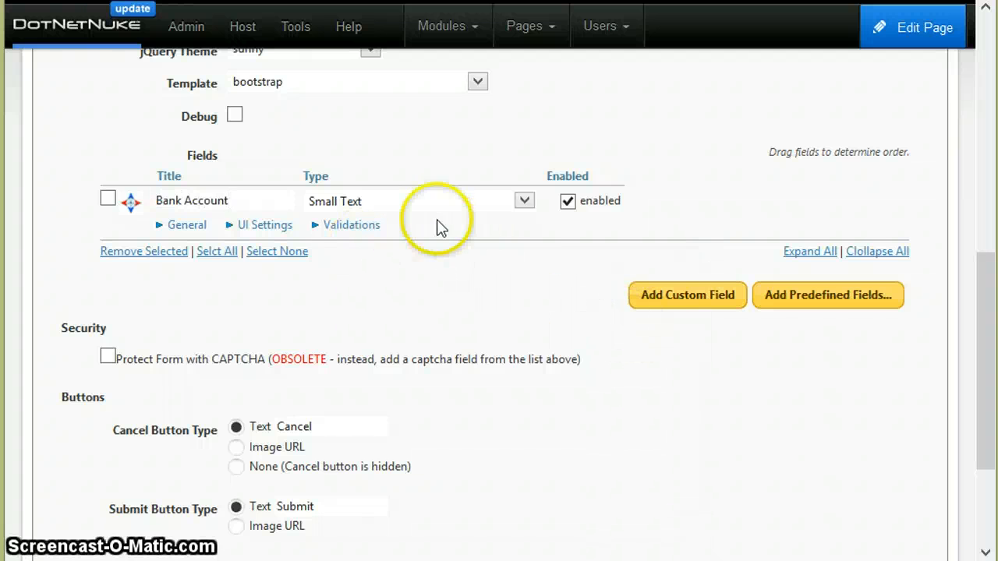
left_click(687, 295)
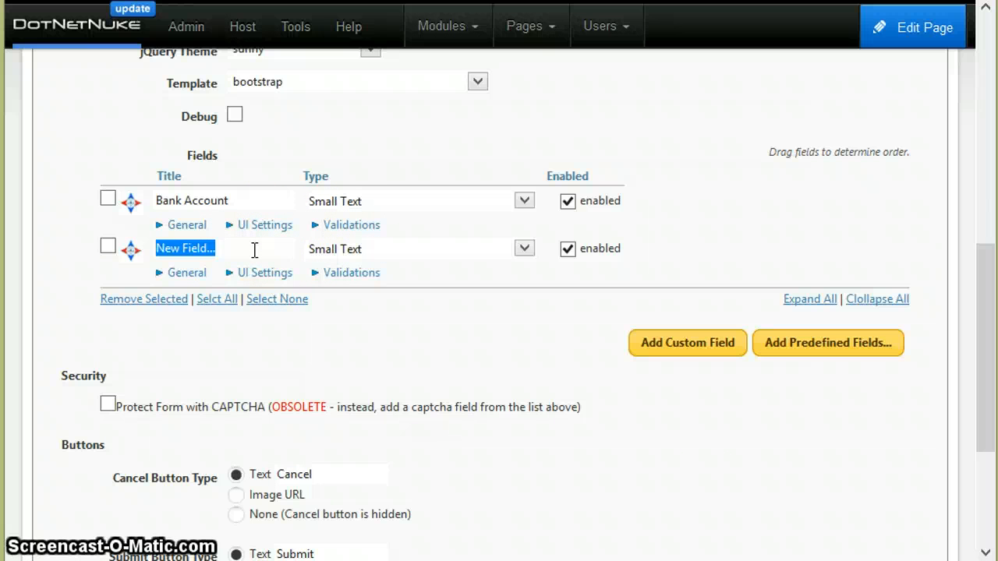
type("Branch")
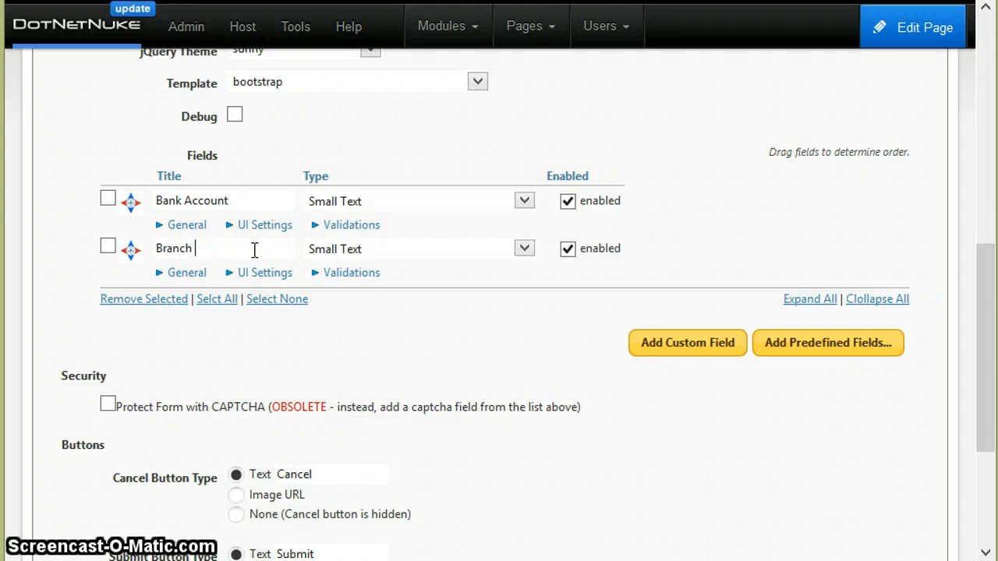
type("Code")
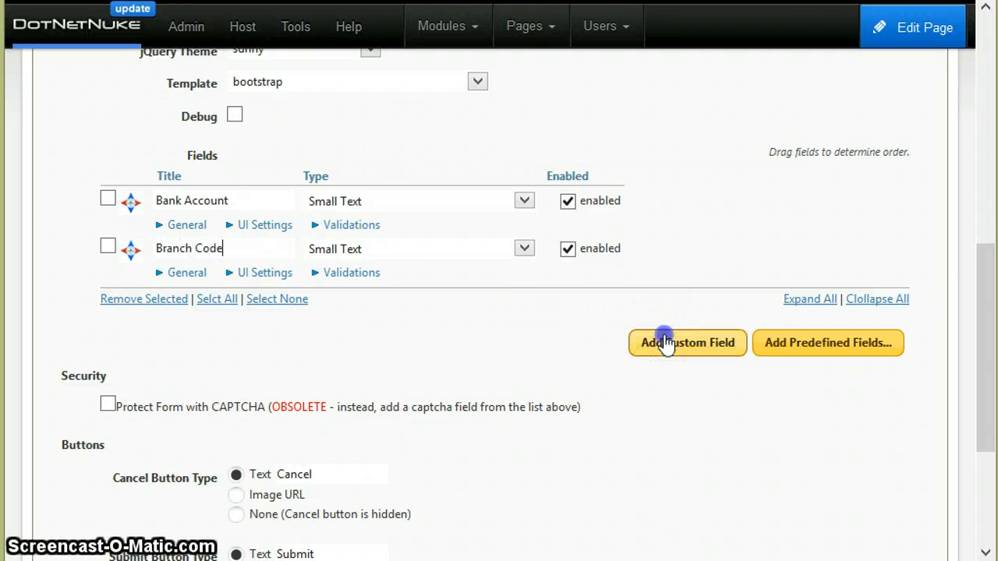
left_click(686, 342)
type("Account Type")
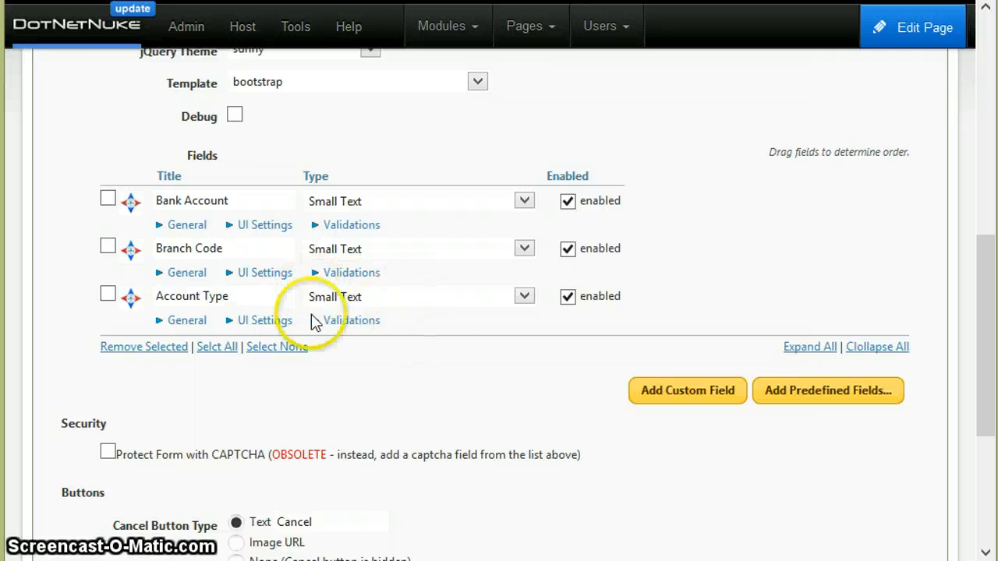
- Make Account Type a Multiple Choice dropdown and bring up its value list
left_click(523, 296)
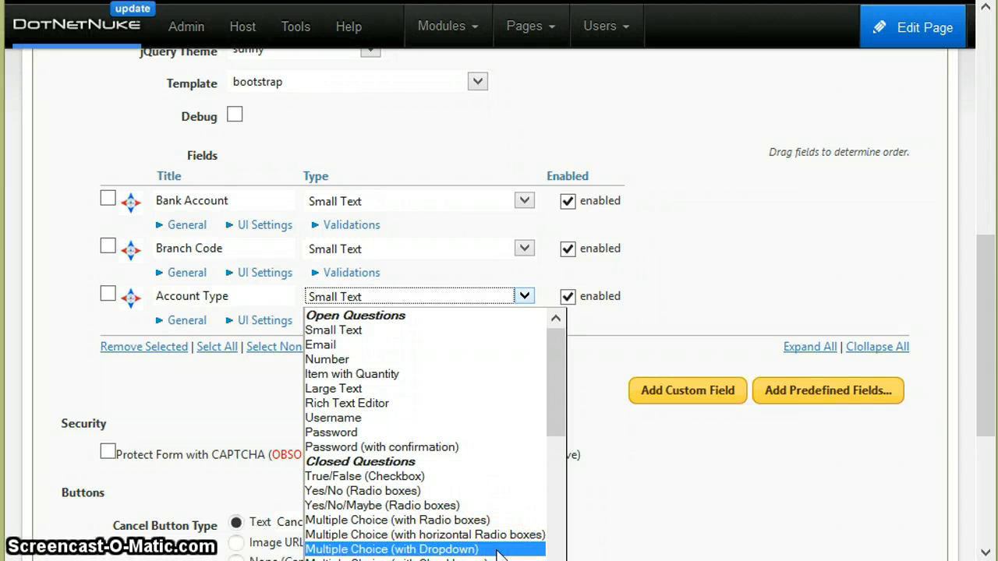
left_click(391, 549)
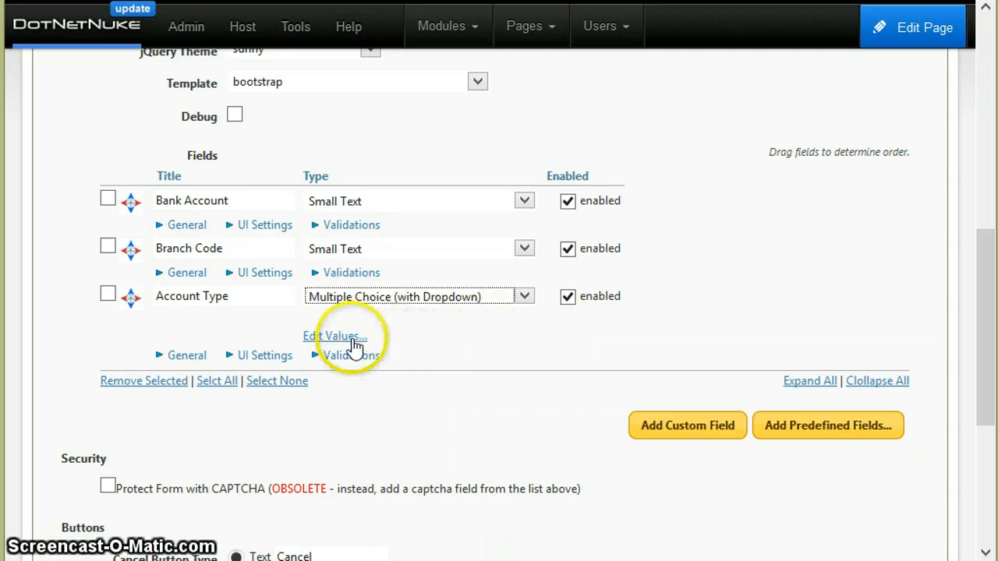
left_click(335, 336)
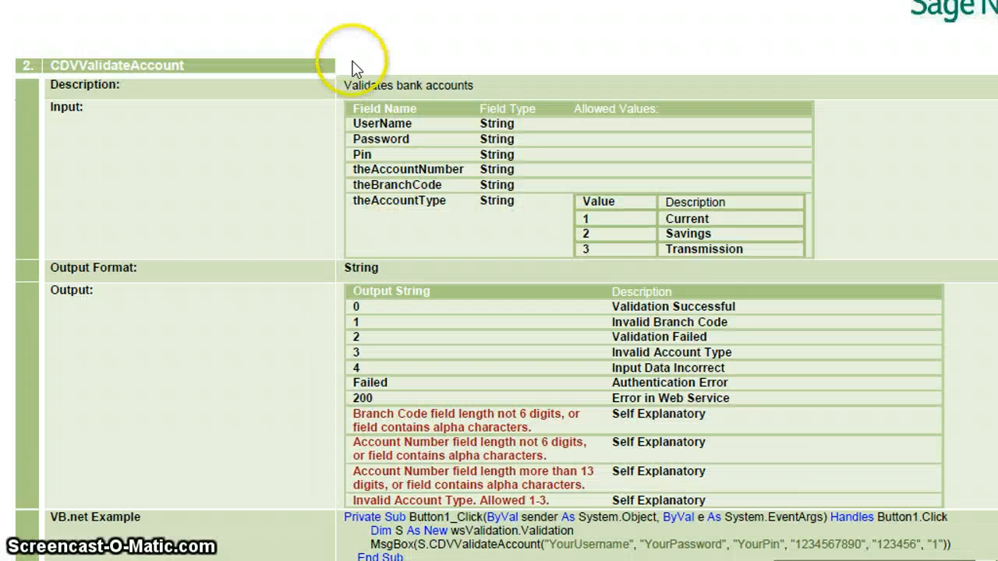
mouse_move(554, 257)
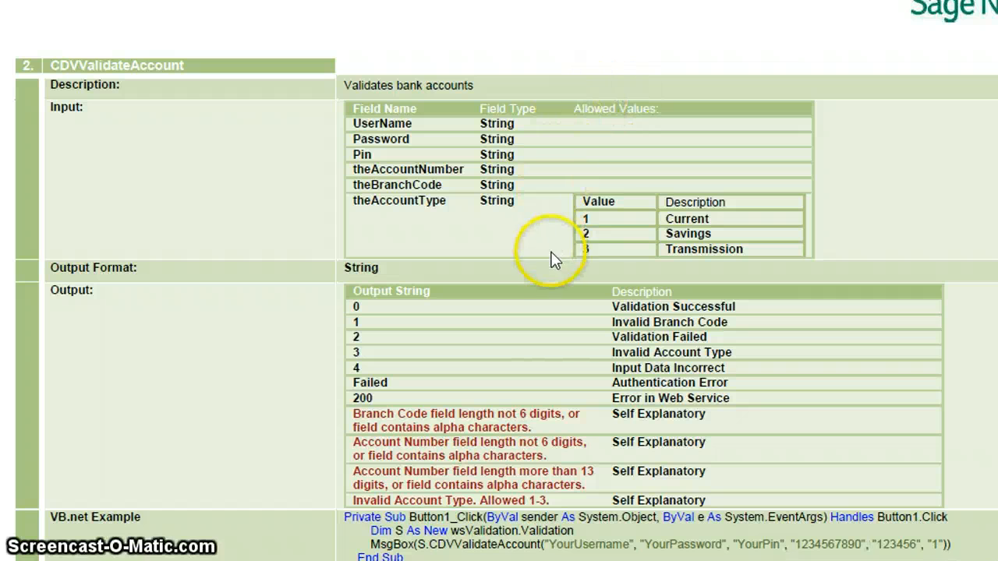
mouse_move(495, 175)
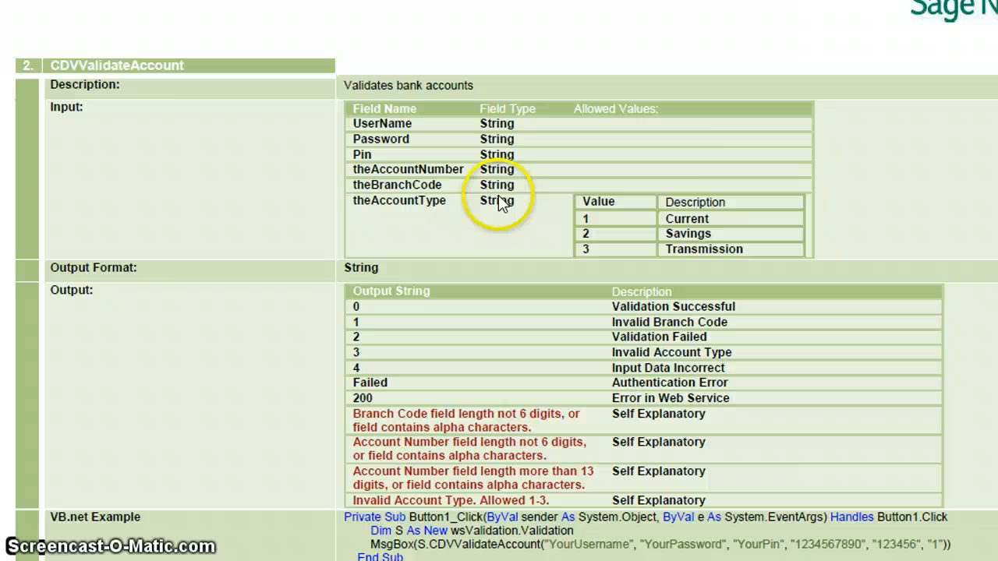
mouse_move(697, 179)
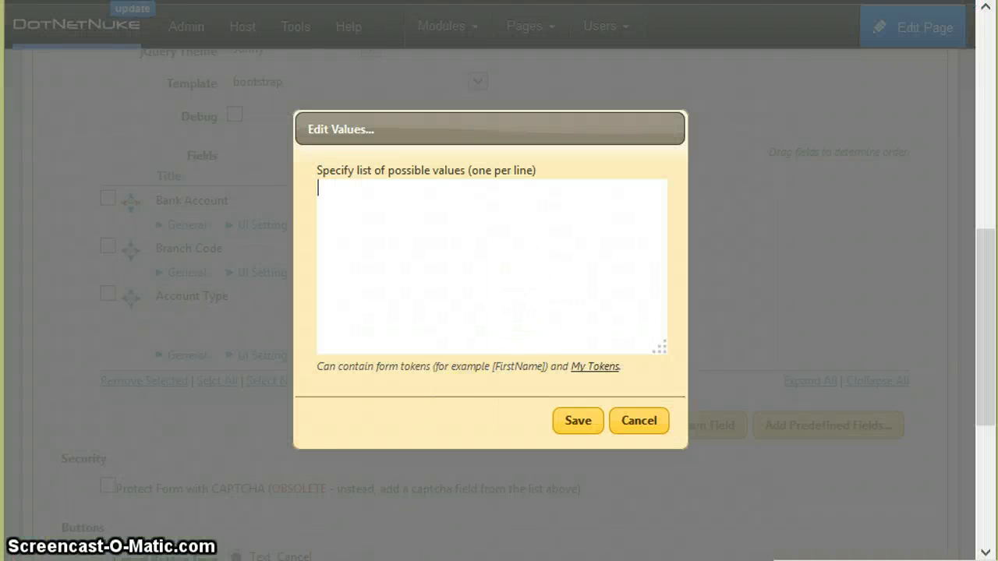
- Give Account Type the choices Current and Savings and save them
type("Checking")
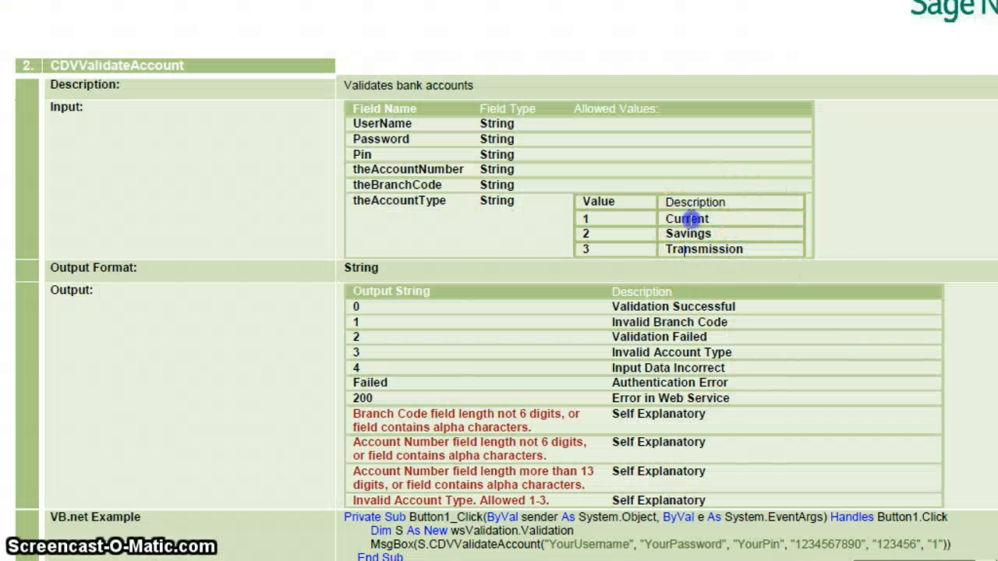
double_click(686, 219)
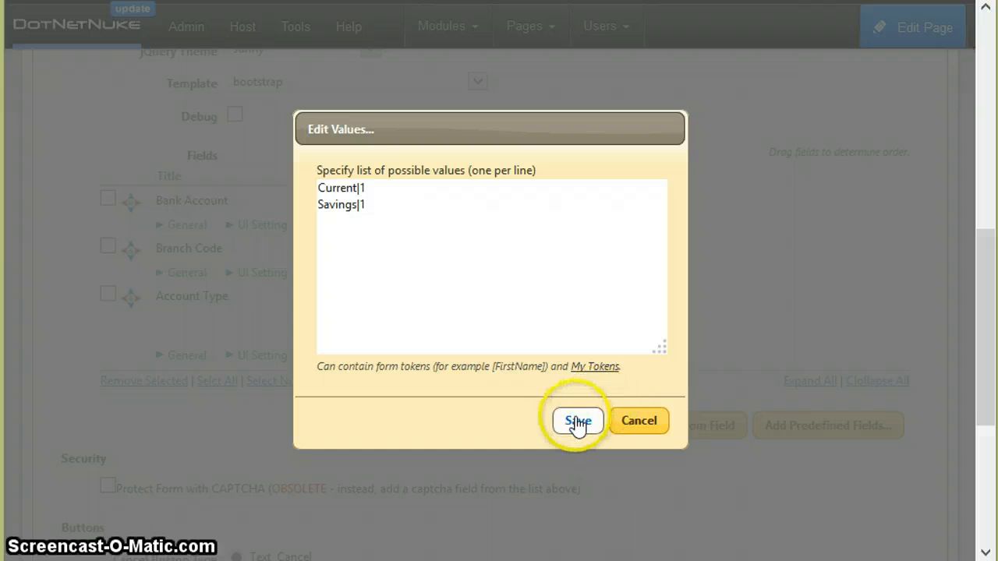
left_click(577, 421)
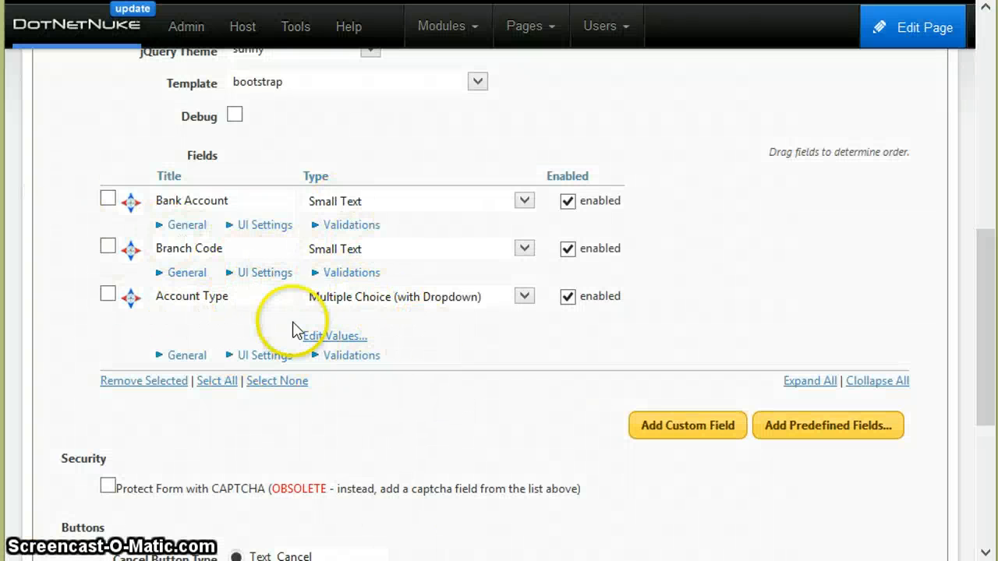
- Make Bank Account and Branch Code required under their Validations settings
left_click(352, 225)
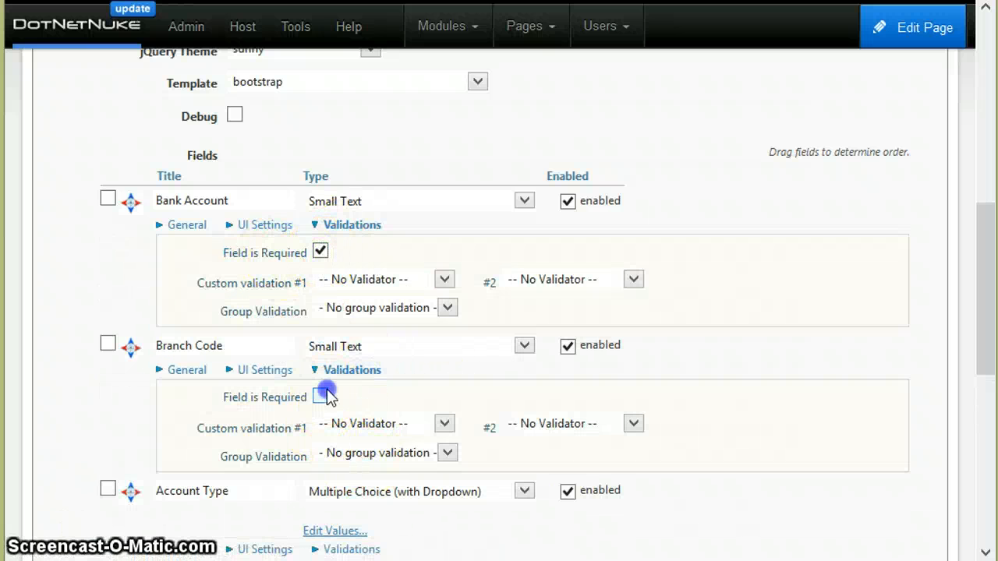
scroll("down", 3)
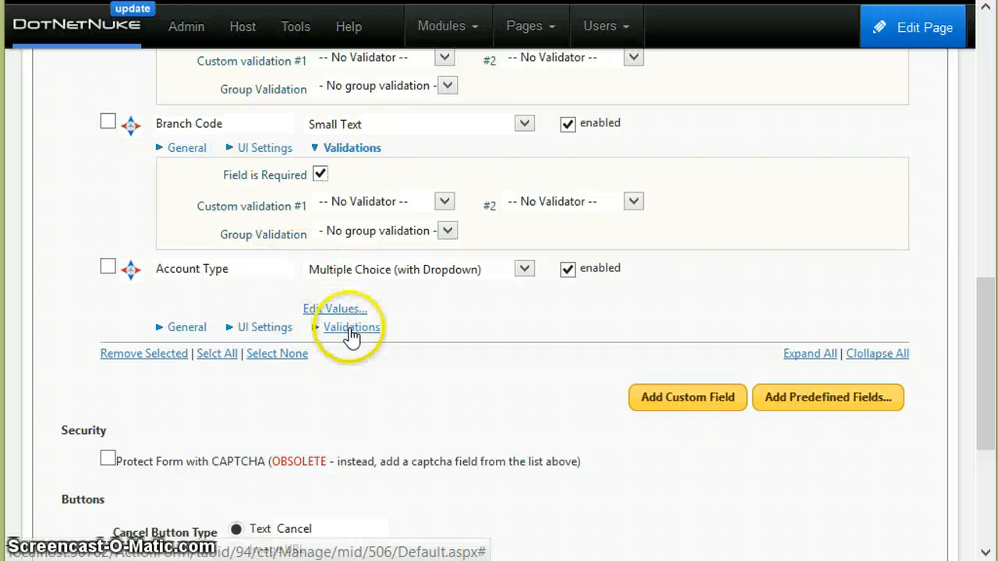
scroll("down", 3)
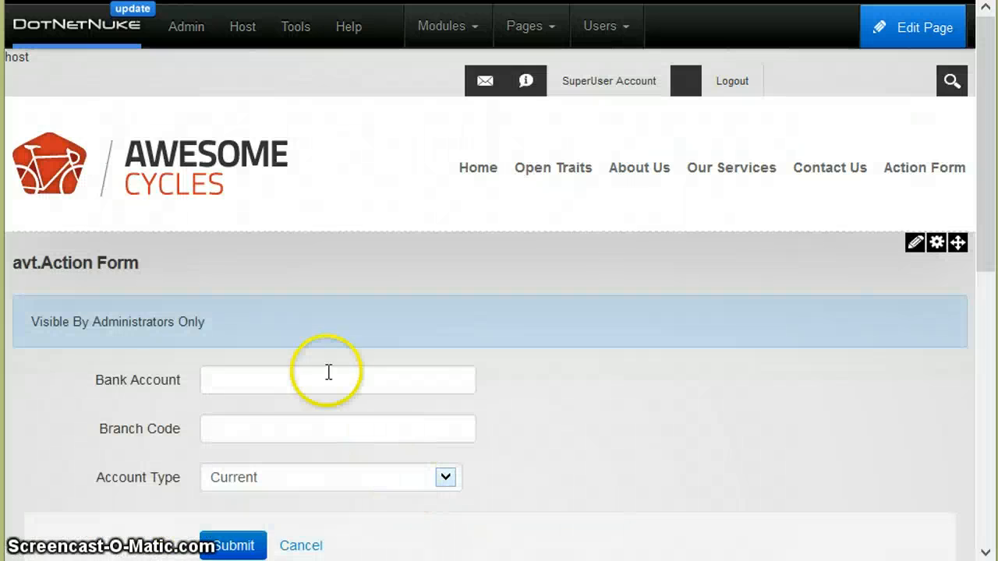
- Submit the empty form to see required-field errors, continue past the success message to the blank form
left_click(232, 545)
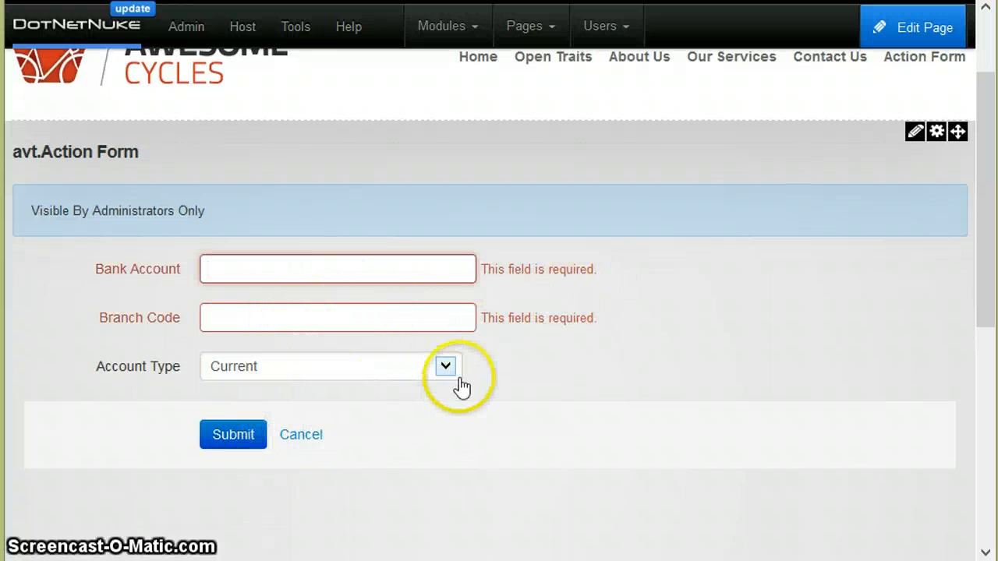
left_click(233, 435)
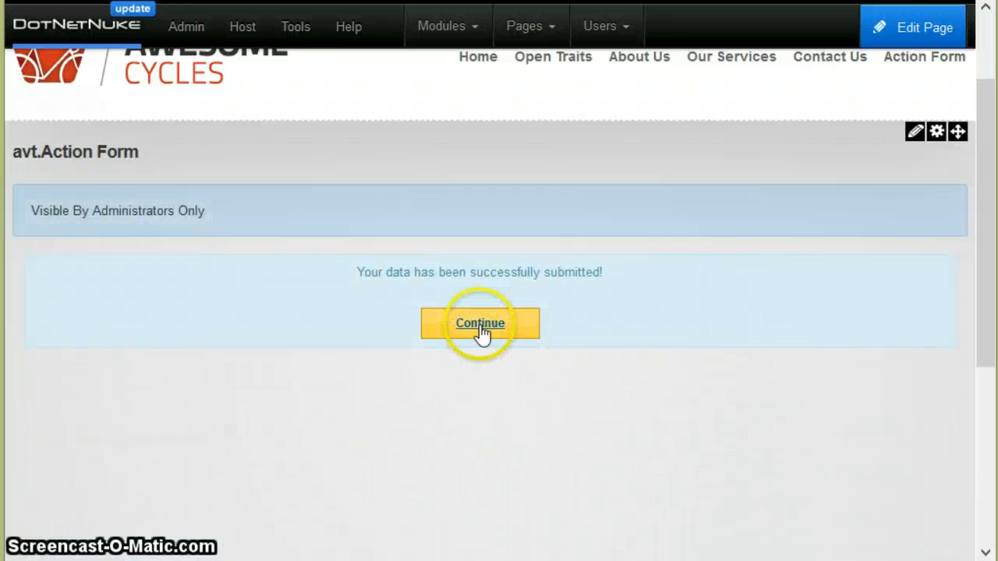
left_click(480, 323)
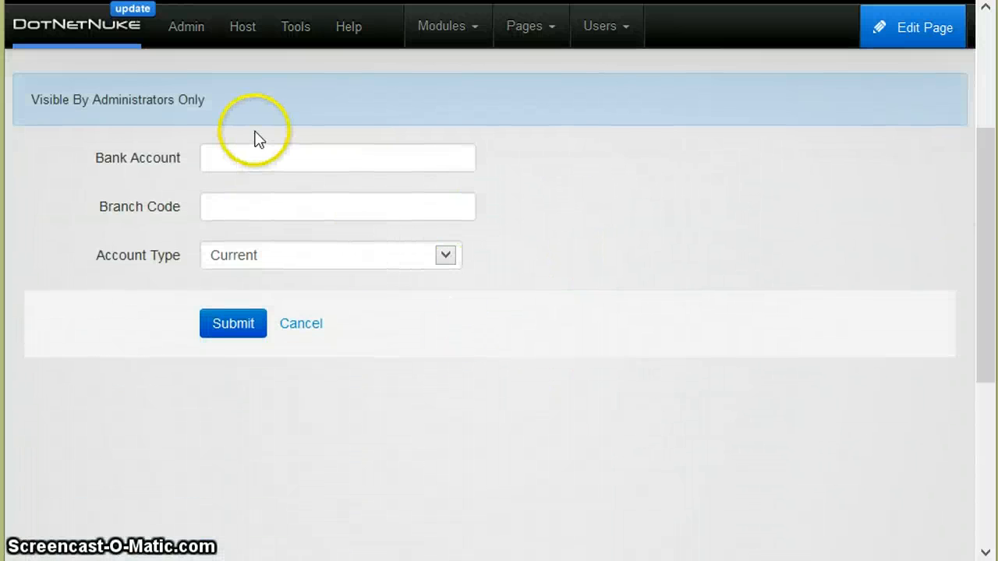
mouse_move(133, 209)
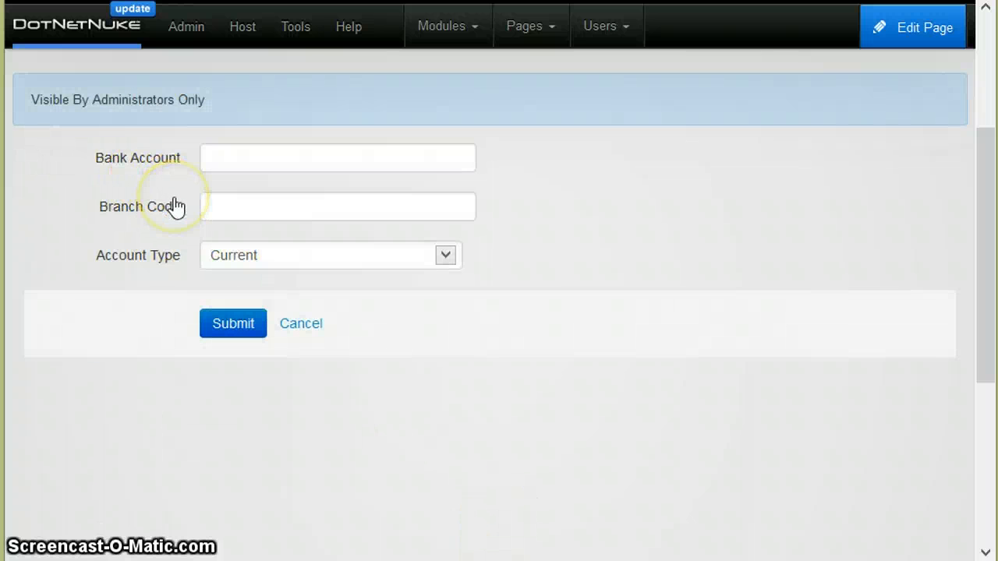
left_click(232, 322)
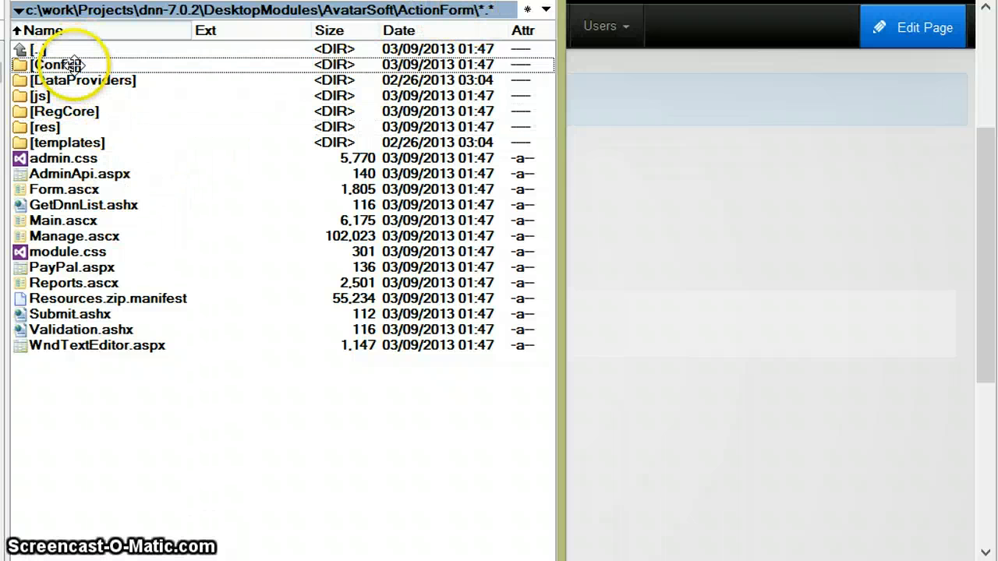
- Browse into Config\GroupValidators and open NetCash.BankAccount.config in Notepad++
double_click(59, 64)
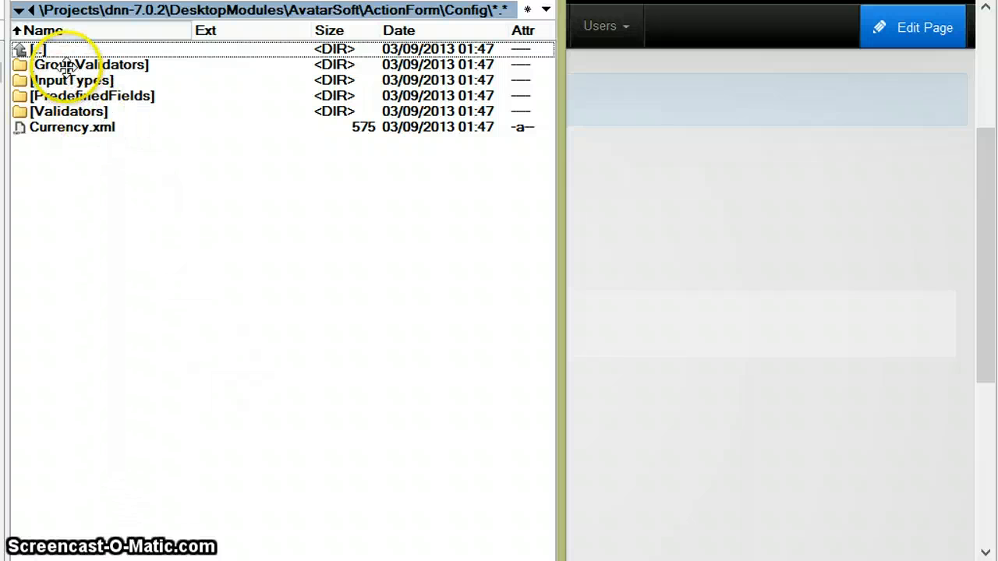
double_click(91, 63)
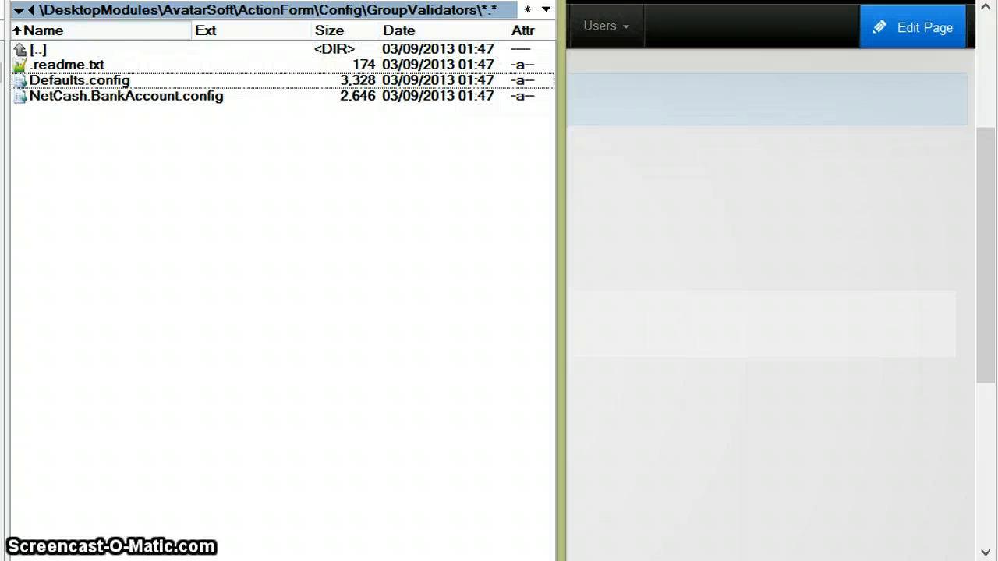
mouse_move(156, 164)
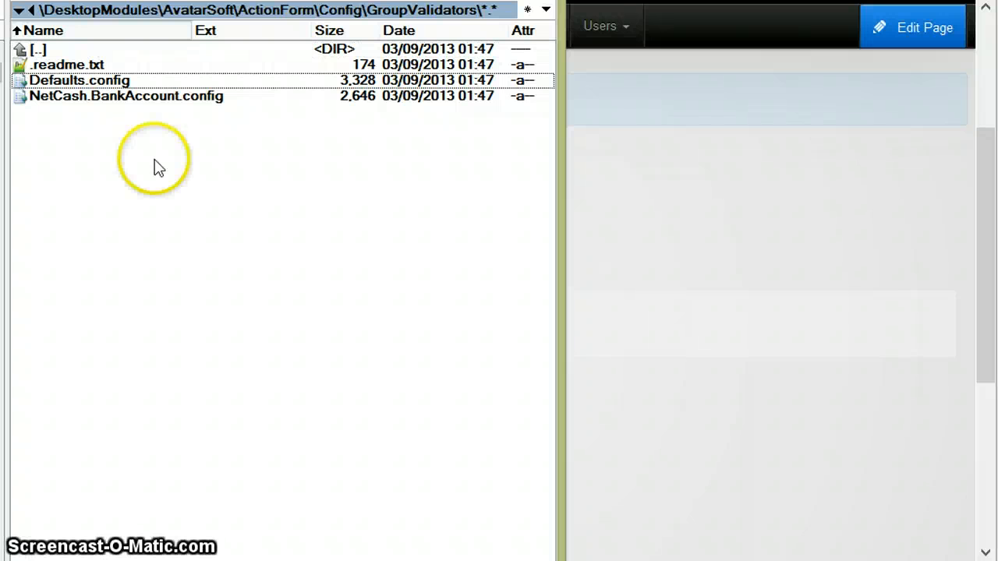
mouse_move(74, 140)
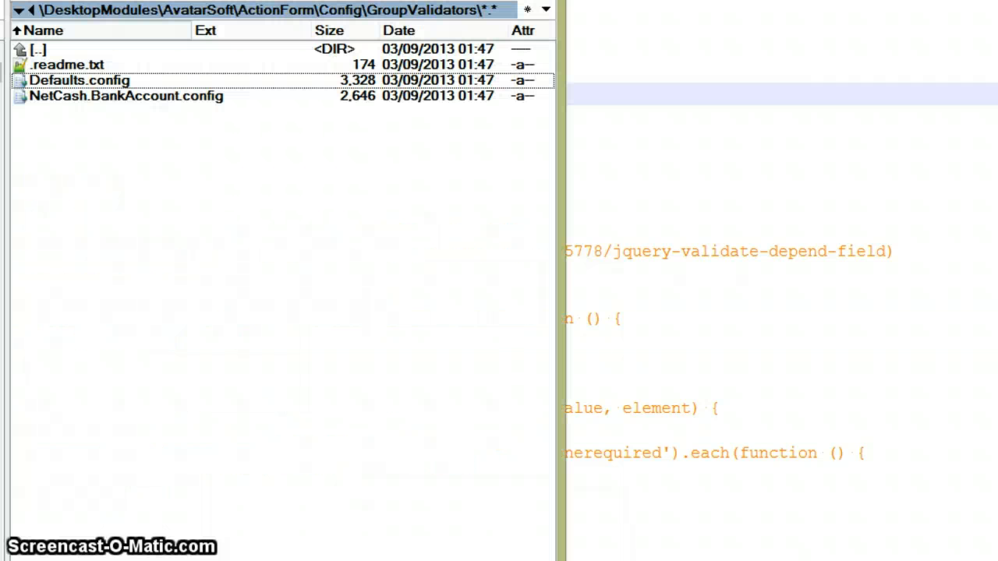
left_click(125, 96)
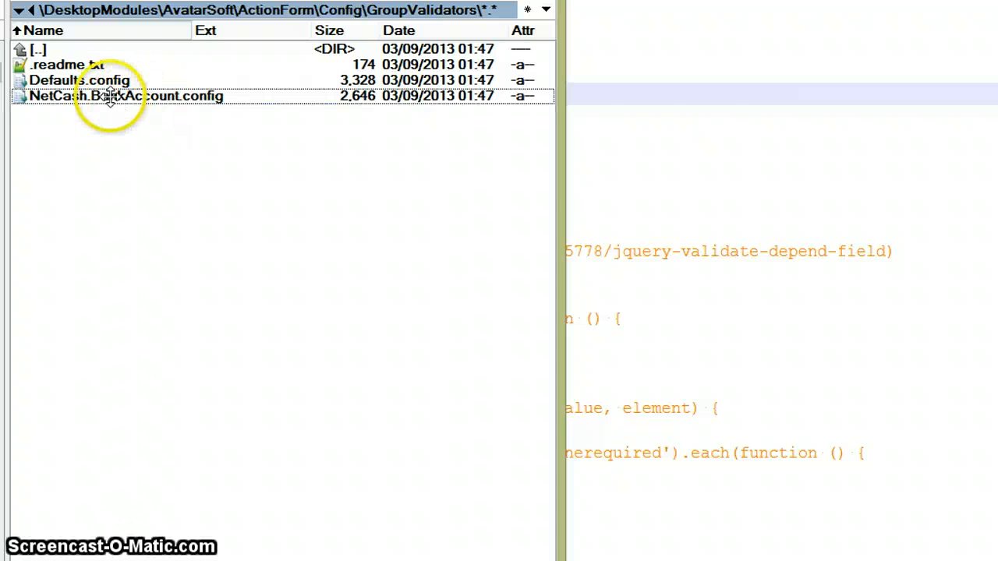
double_click(126, 95)
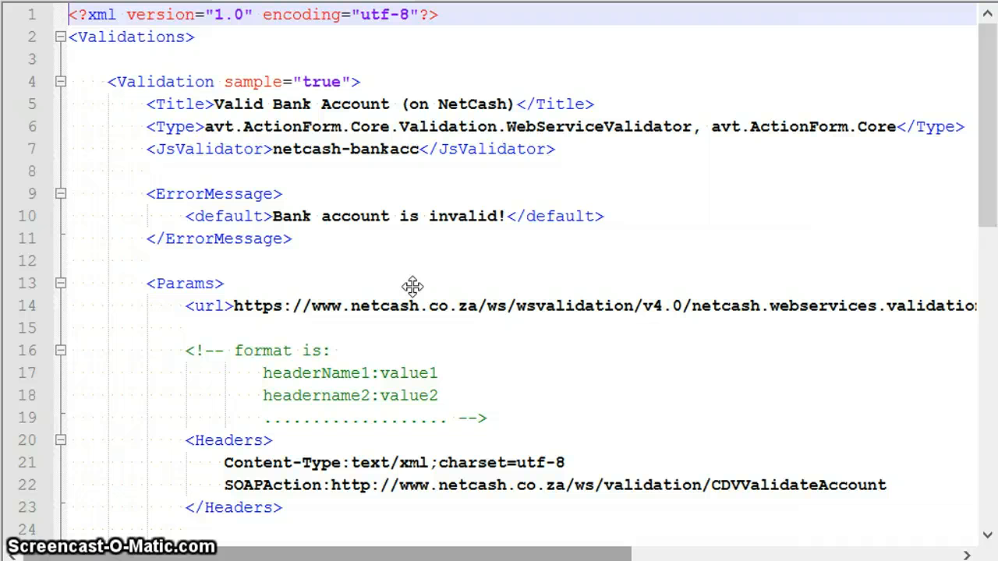
- Collapse the sample <Validation> block on line 4 of the config
double_click(131, 37)
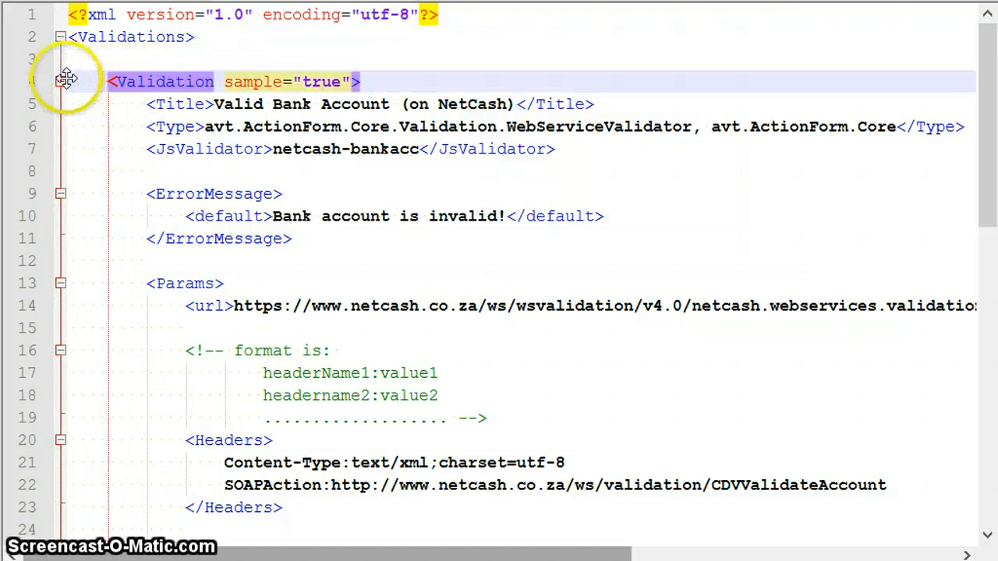
left_click(60, 81)
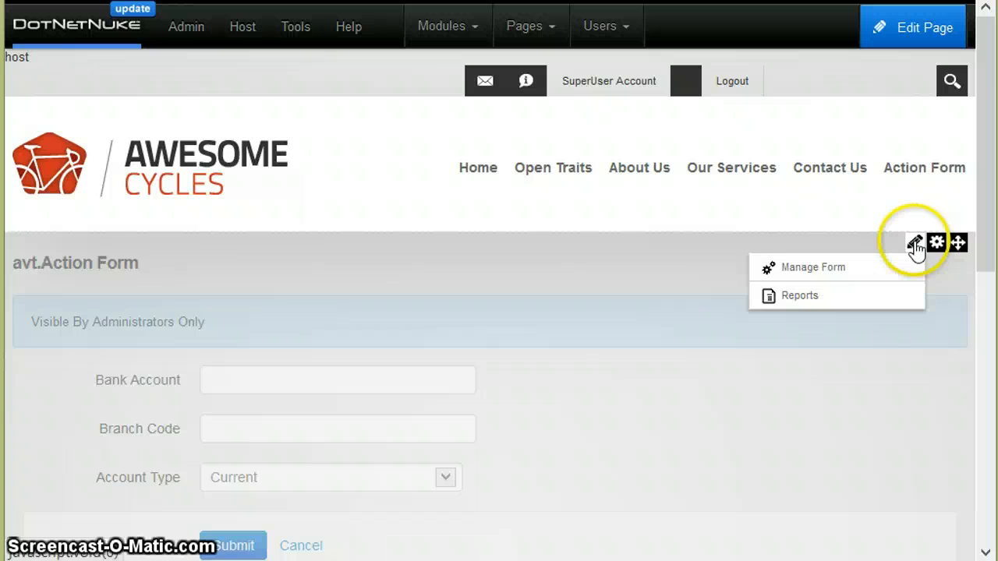
- Check Bank Account's Group Validation choices in Manage Form, then expand the config's Validation block again
left_click(813, 267)
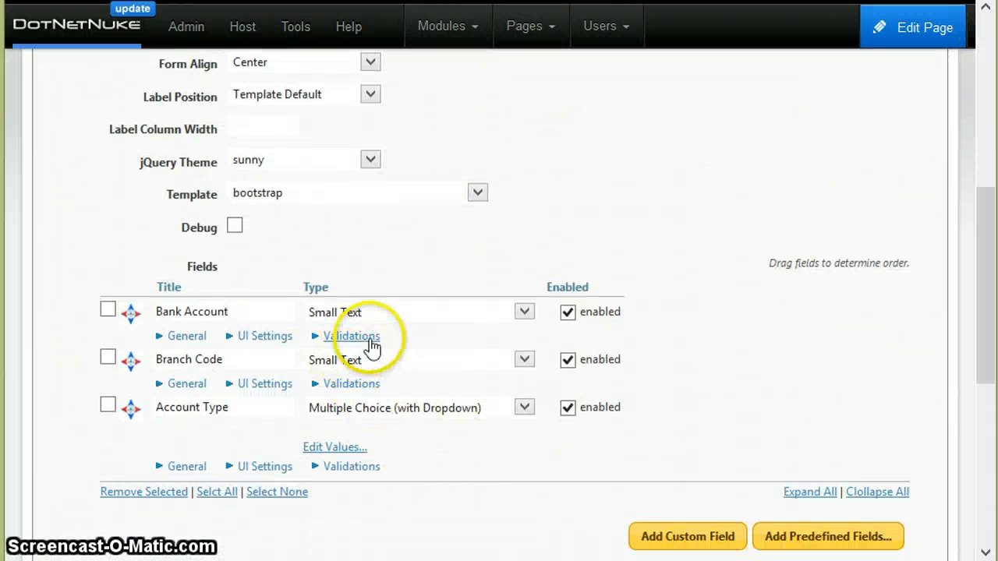
left_click(351, 336)
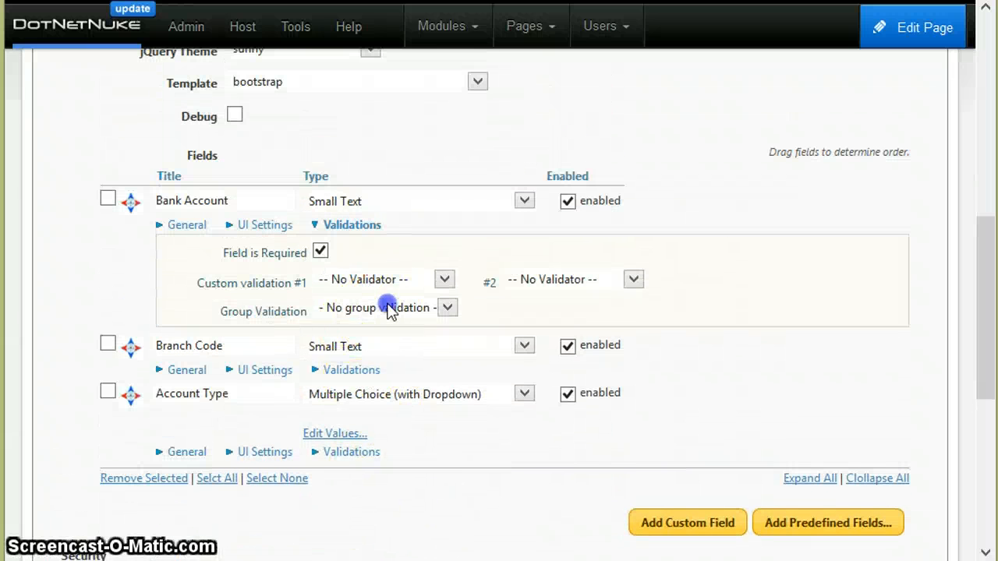
left_click(387, 307)
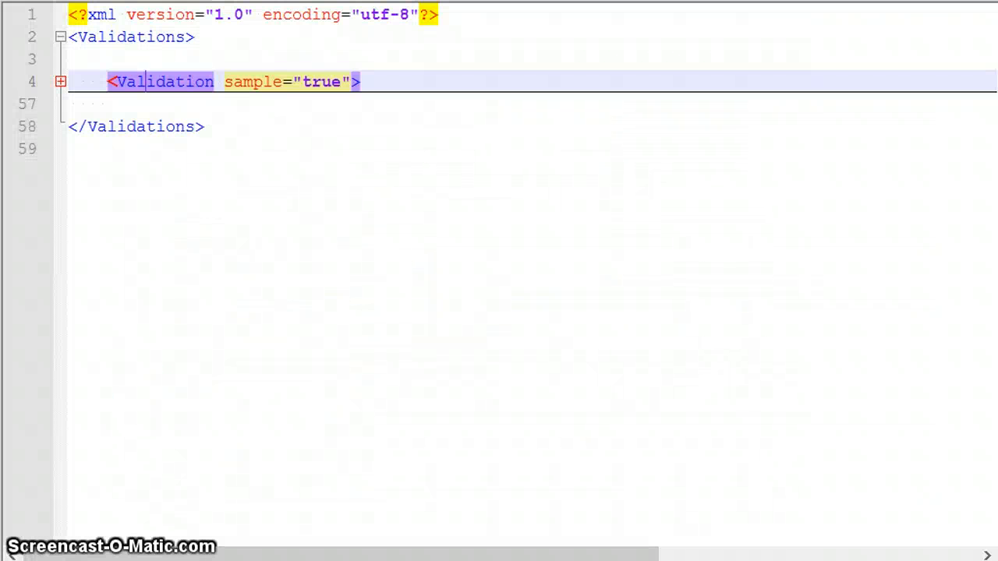
left_click(61, 81)
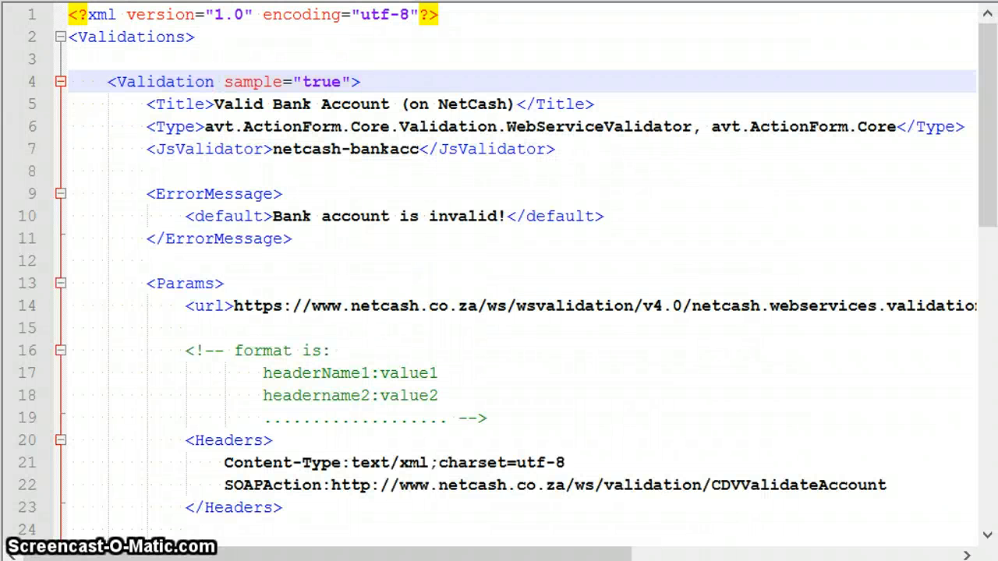
- Review the expanded bank account Validation definition and return to the browser
double_click(288, 81)
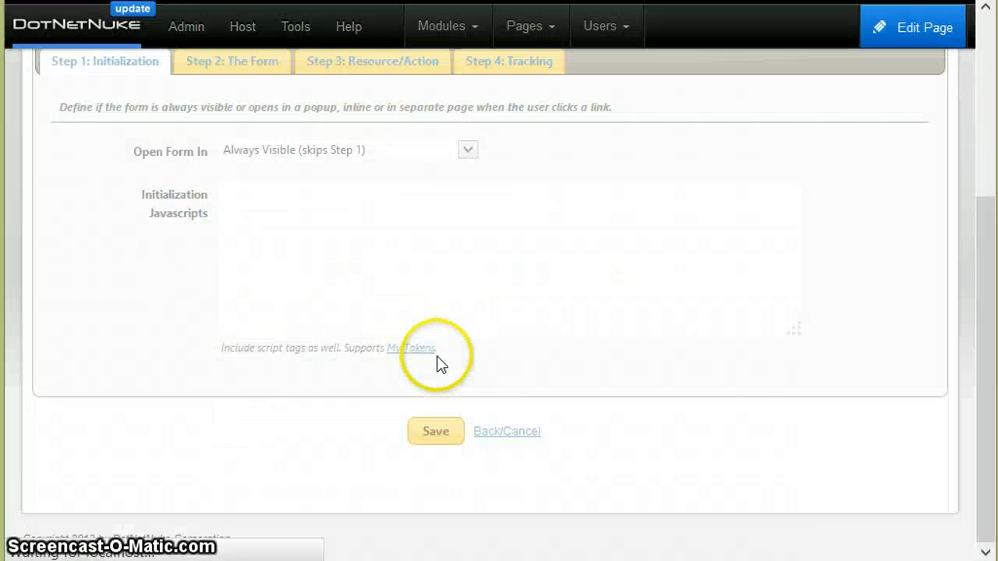
mouse_move(231, 61)
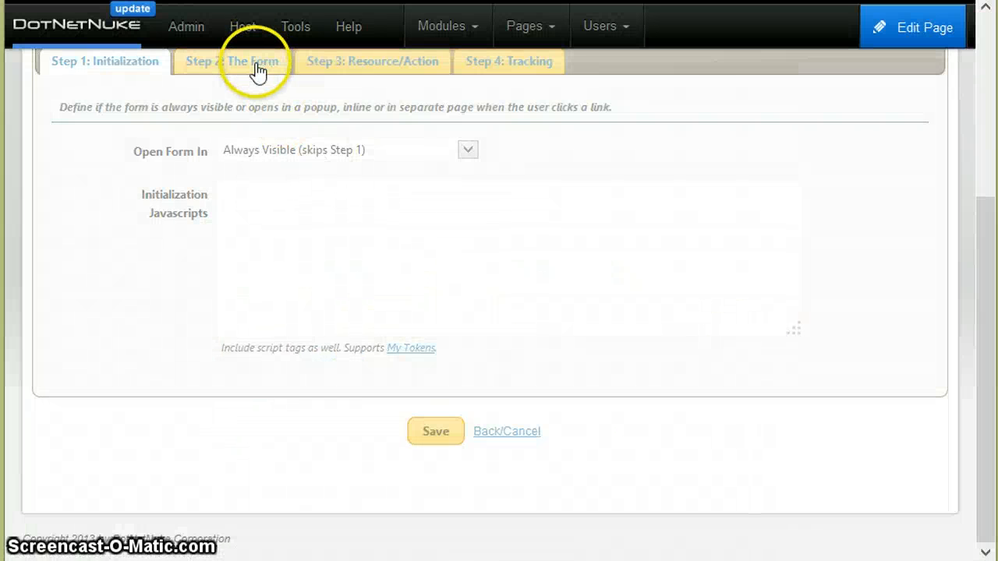
- Assign the three fields to group1 with Valid Bank Account (on NetCash) validation
left_click(232, 61)
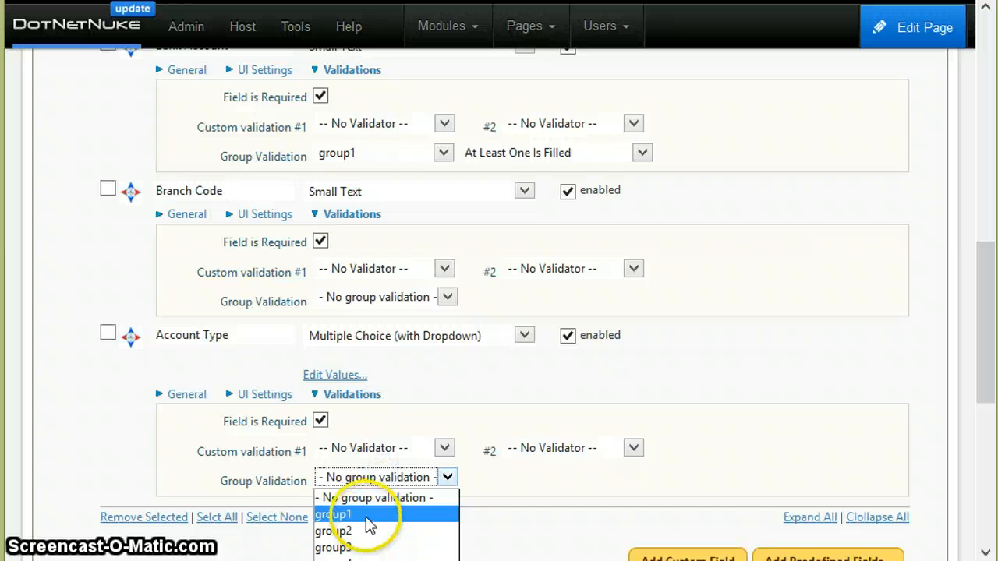
left_click(332, 515)
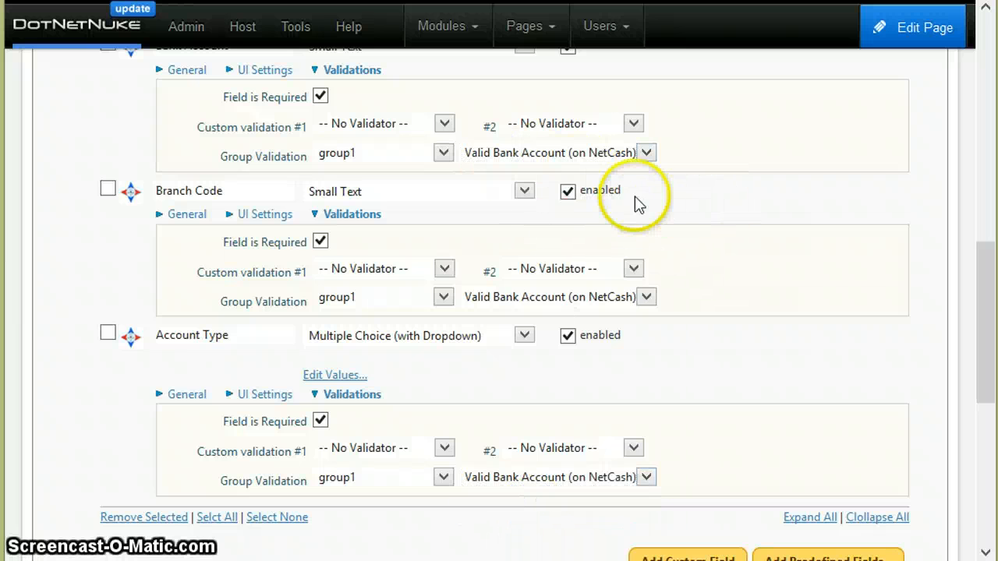
left_click(646, 152)
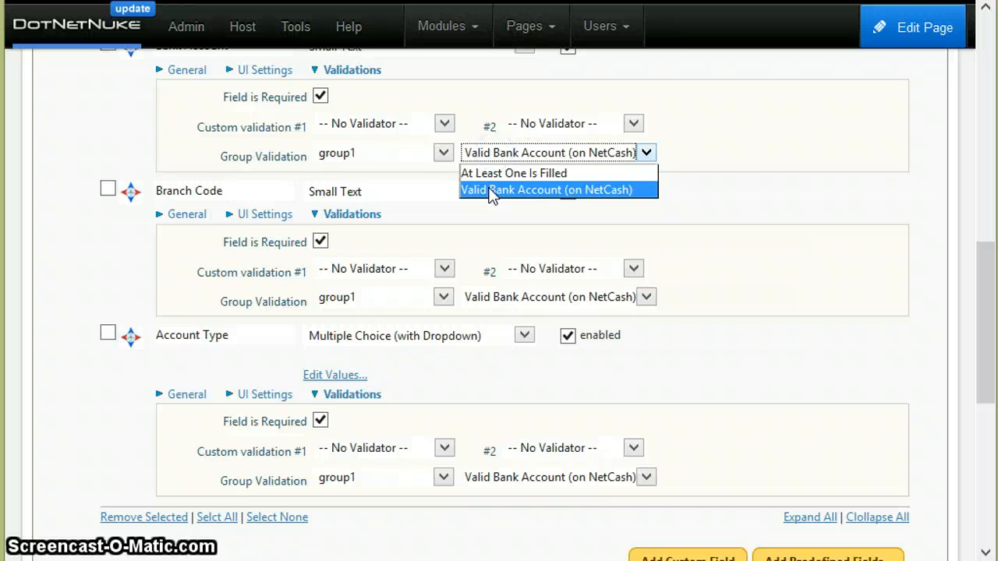
mouse_move(871, 210)
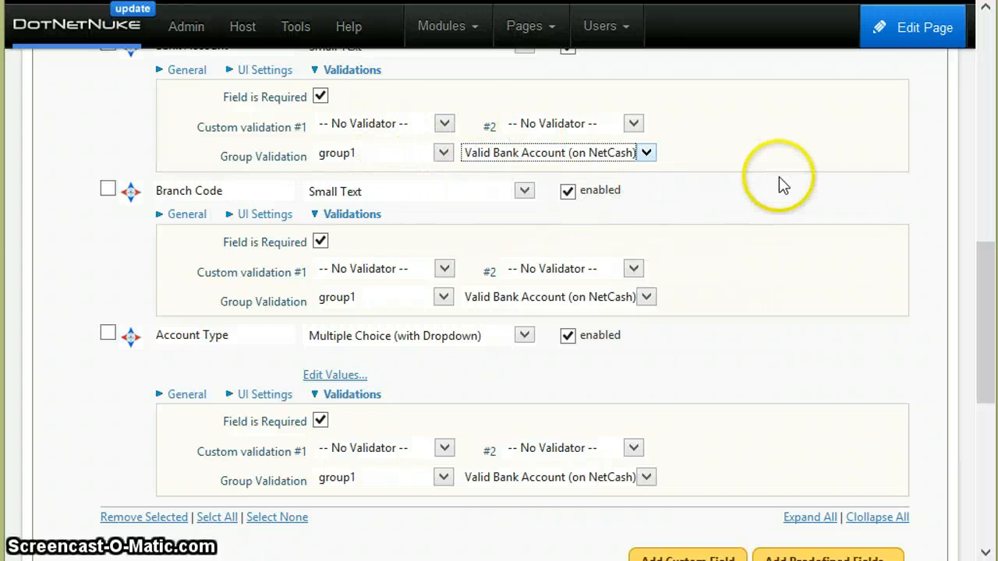
mouse_move(879, 251)
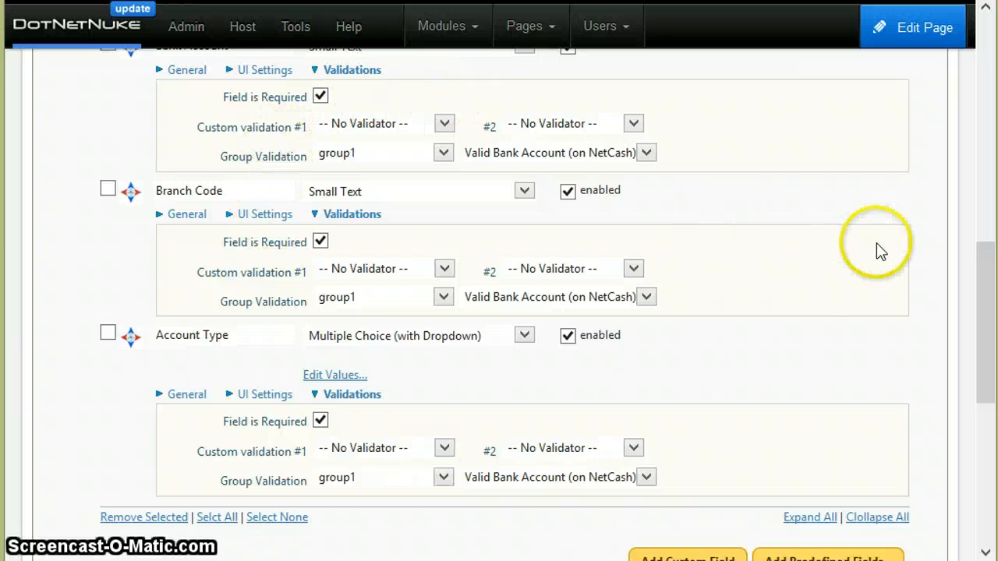
mouse_move(772, 388)
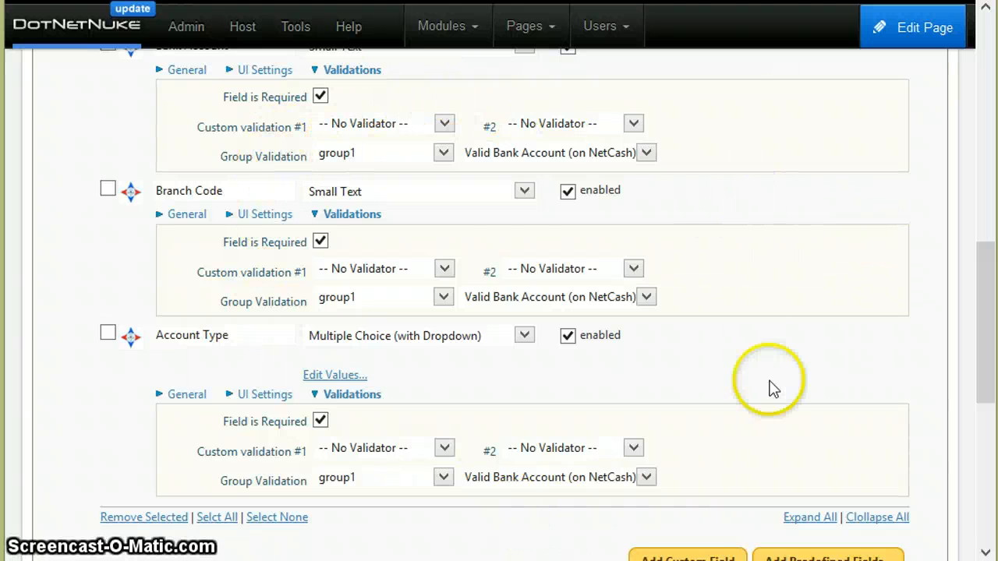
mouse_move(912, 327)
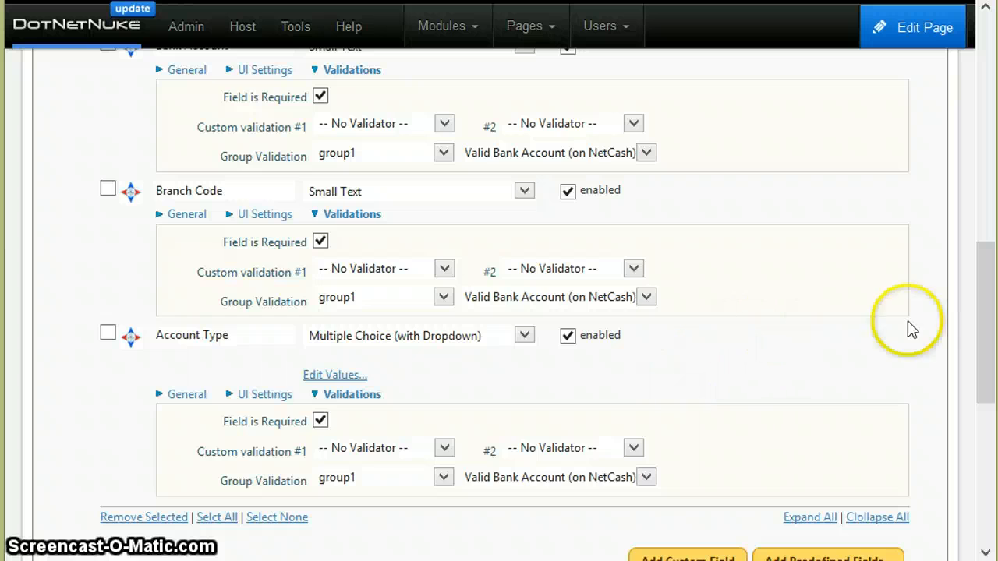
scroll("down", 3)
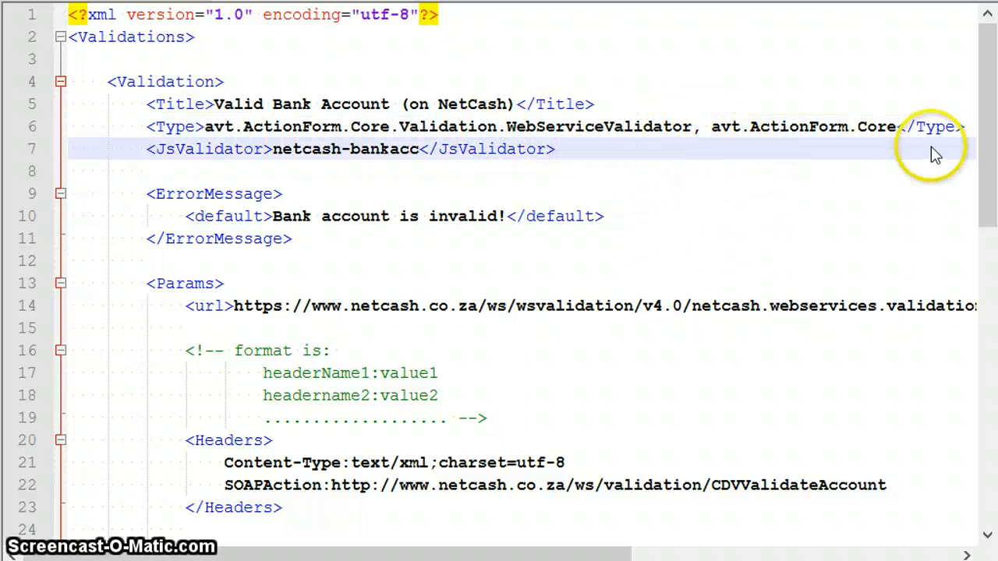
mouse_move(771, 140)
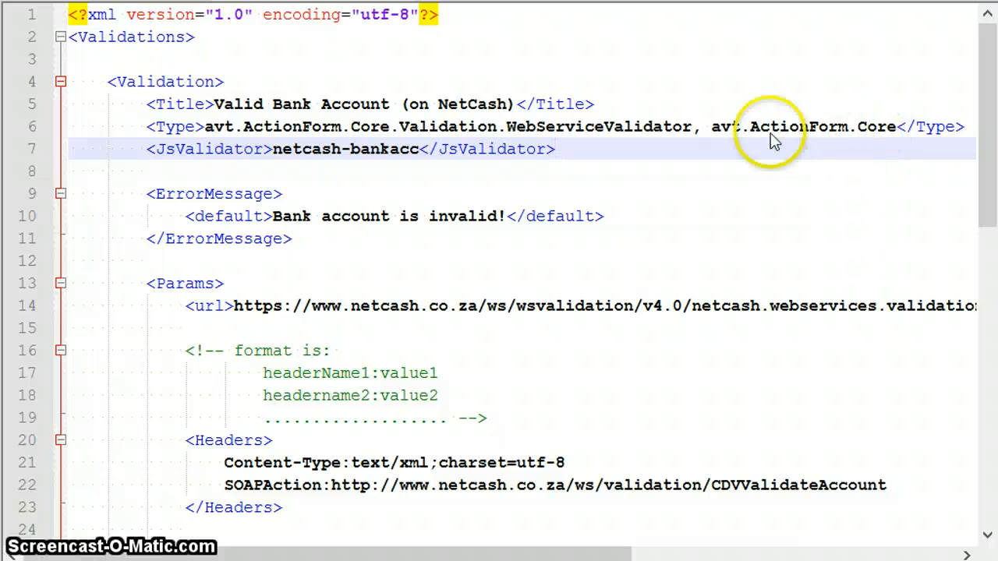
mouse_move(780, 152)
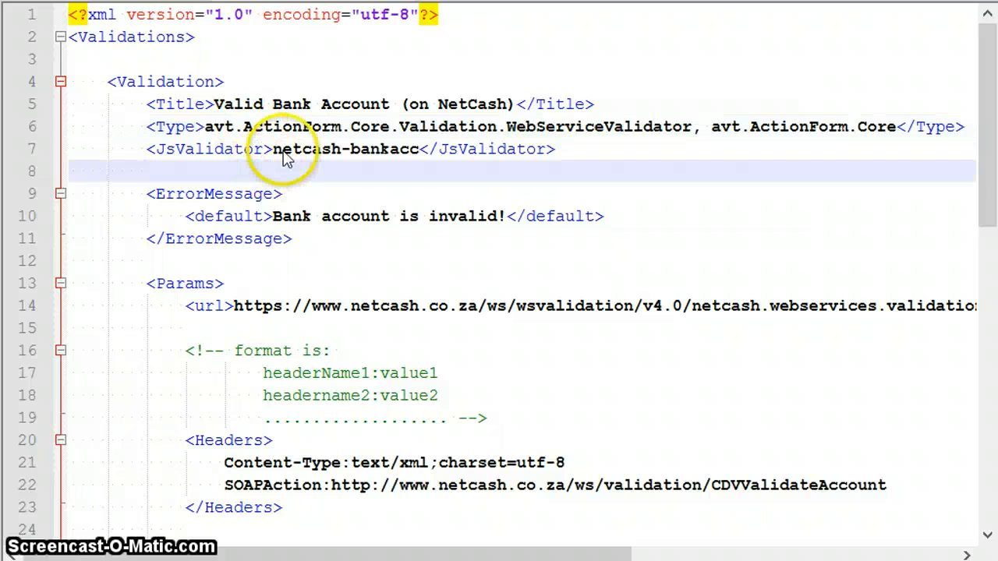
- Select the netcash-bankacc validator name and scroll to its ErrorMessage entry
double_click(346, 149)
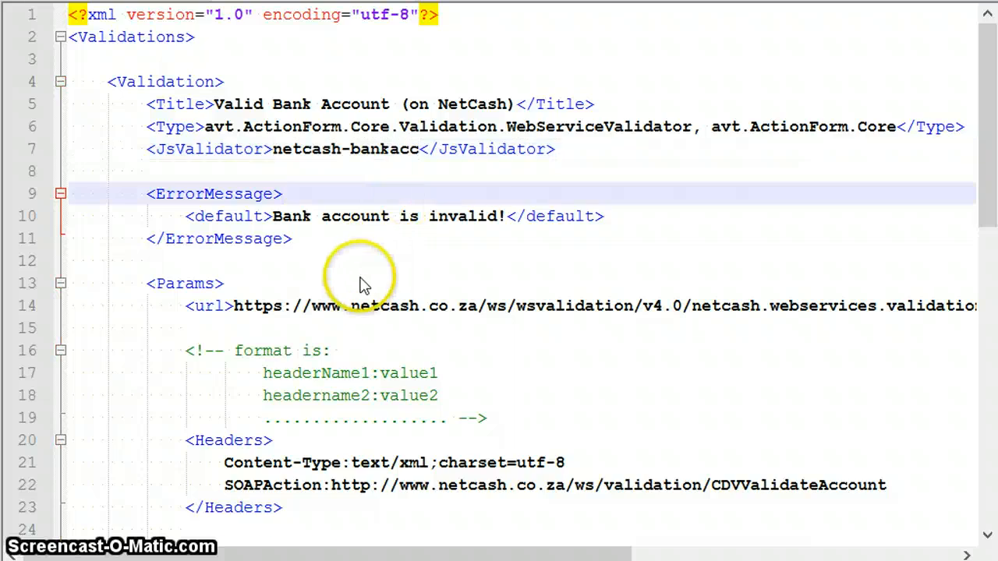
scroll("down", 3)
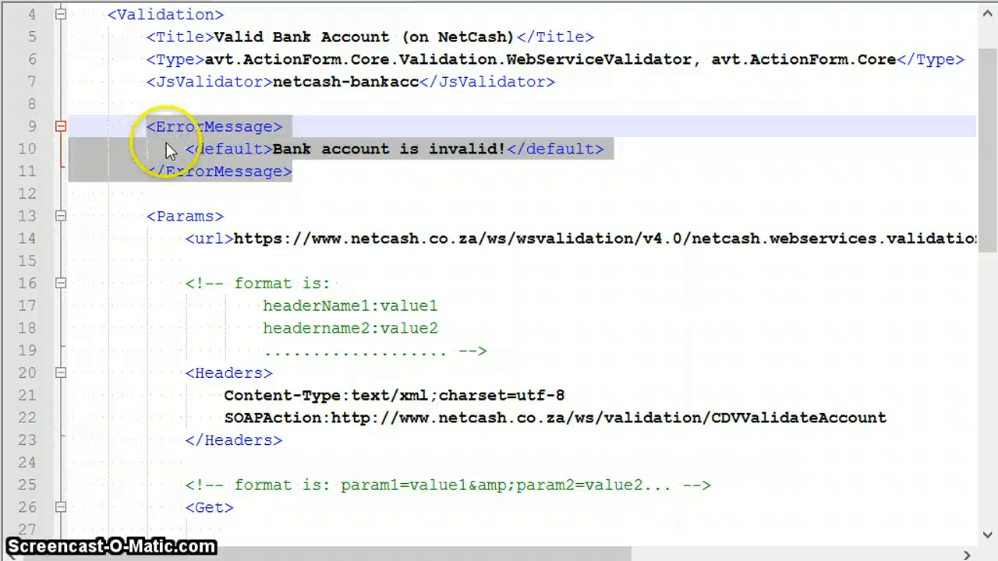
scroll("down", 3)
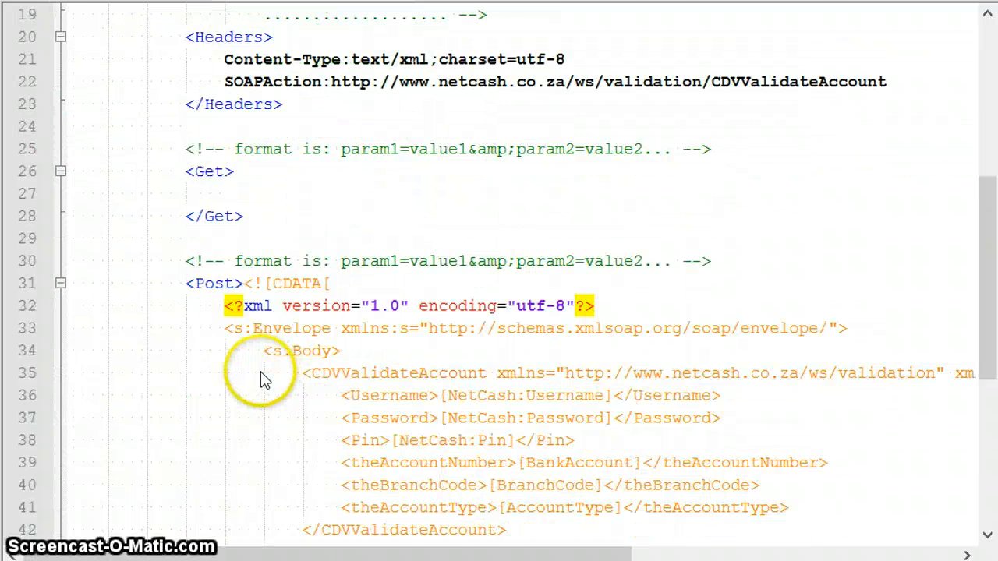
scroll("down", 3)
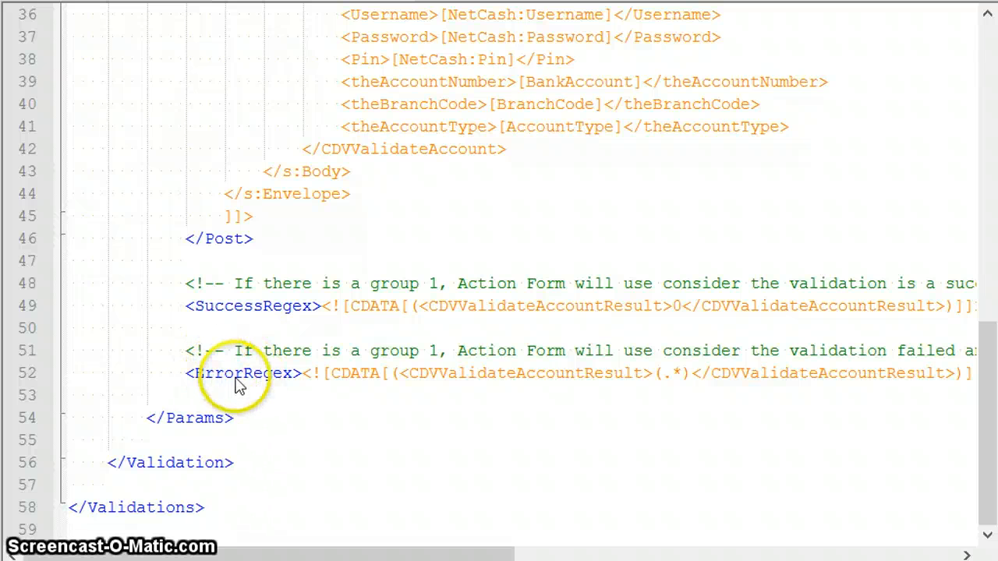
double_click(242, 373)
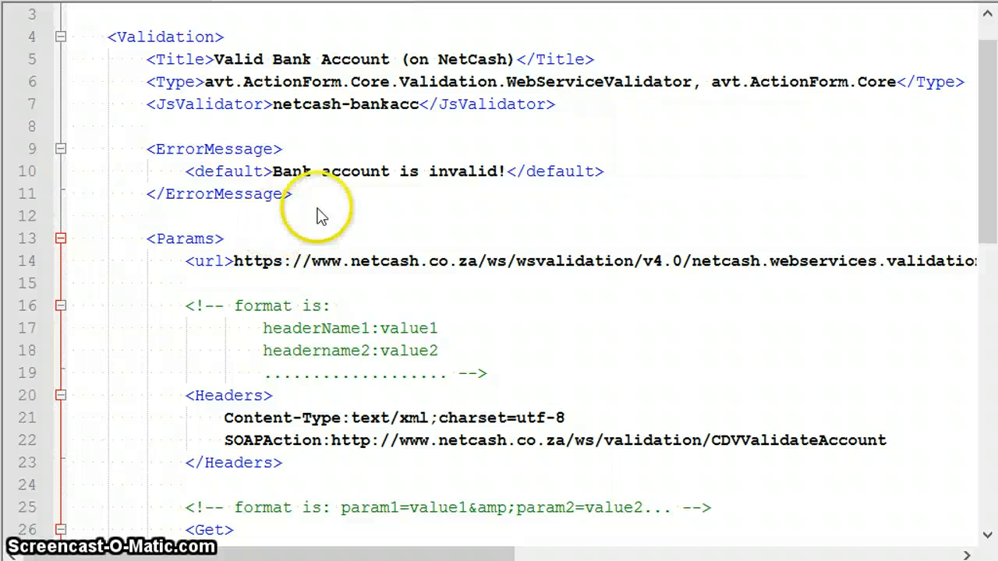
scroll("down", 3)
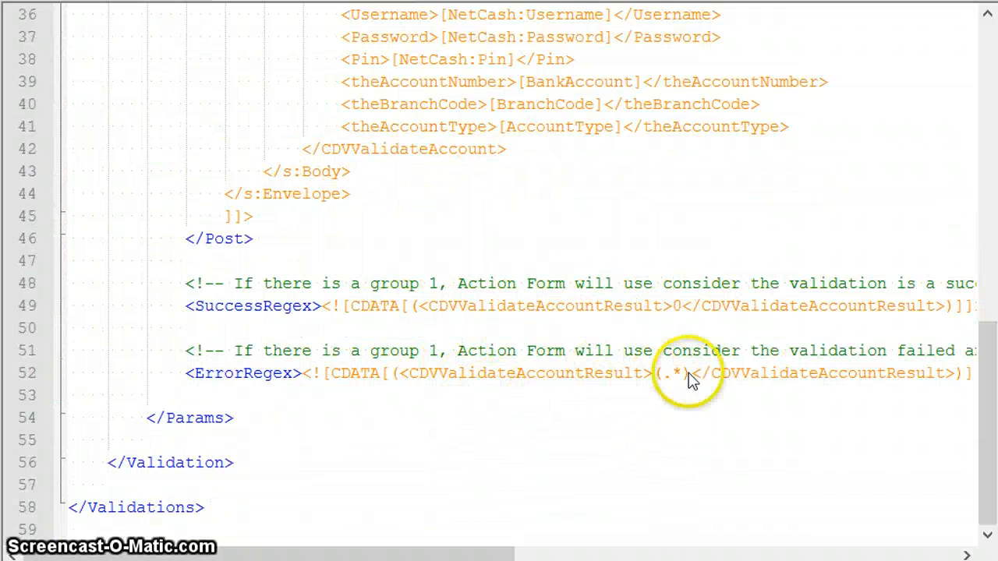
double_click(672, 372)
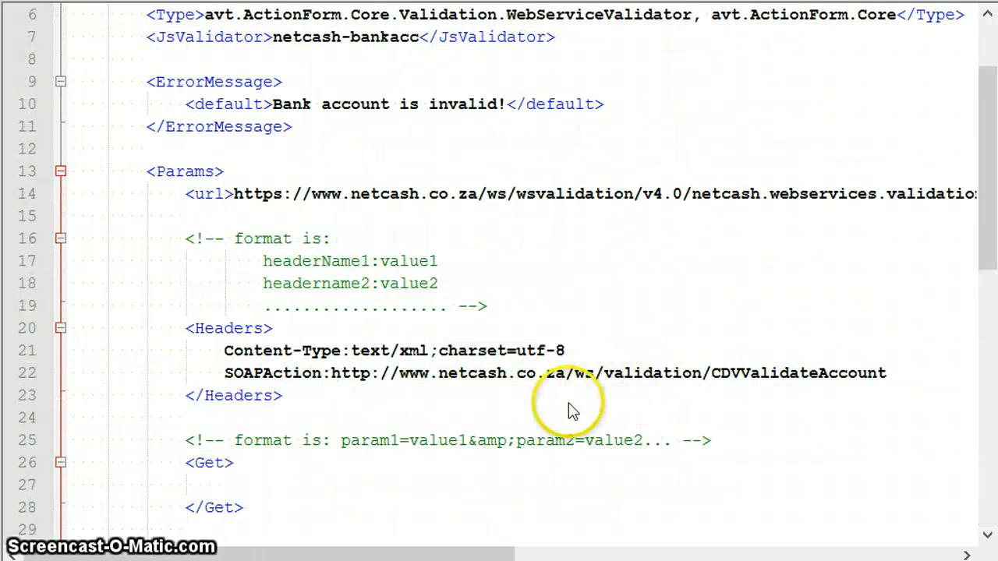
mouse_move(640, 382)
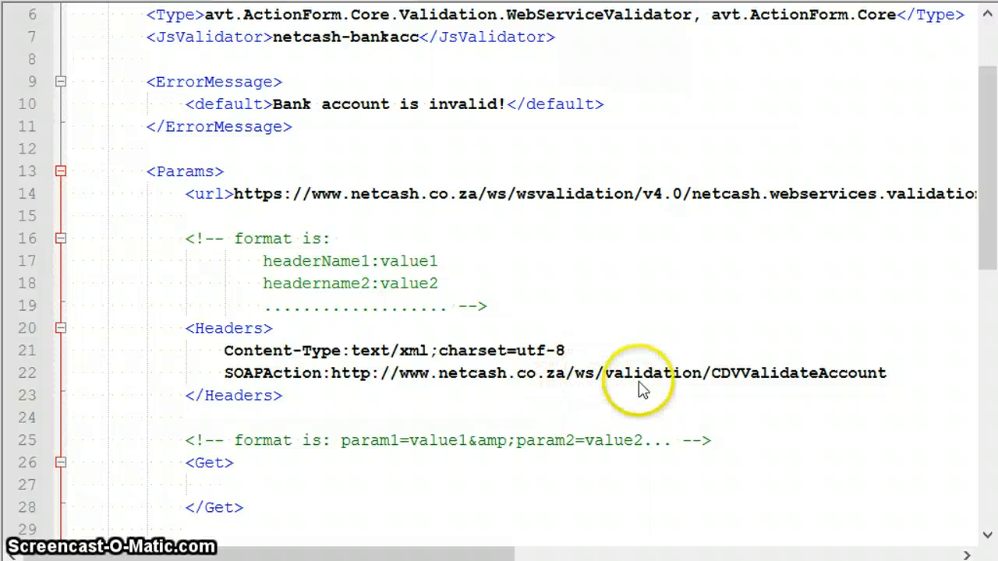
mouse_move(810, 238)
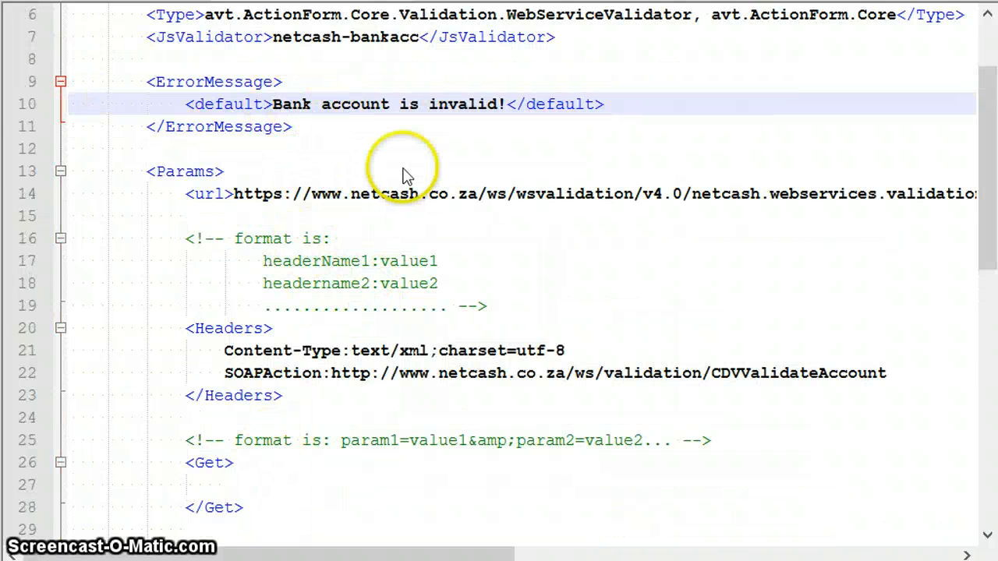
mouse_move(238, 160)
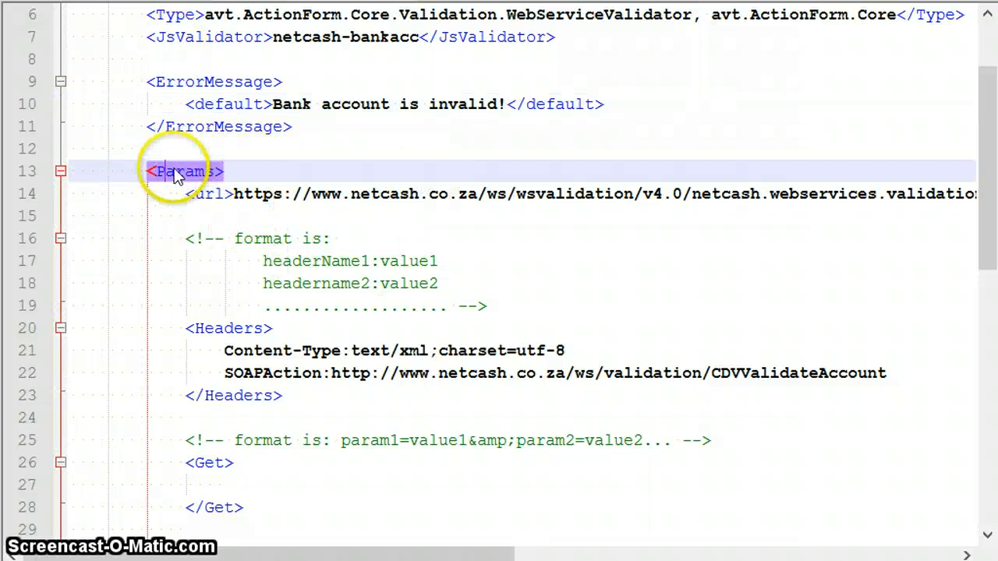
scroll("down", 3)
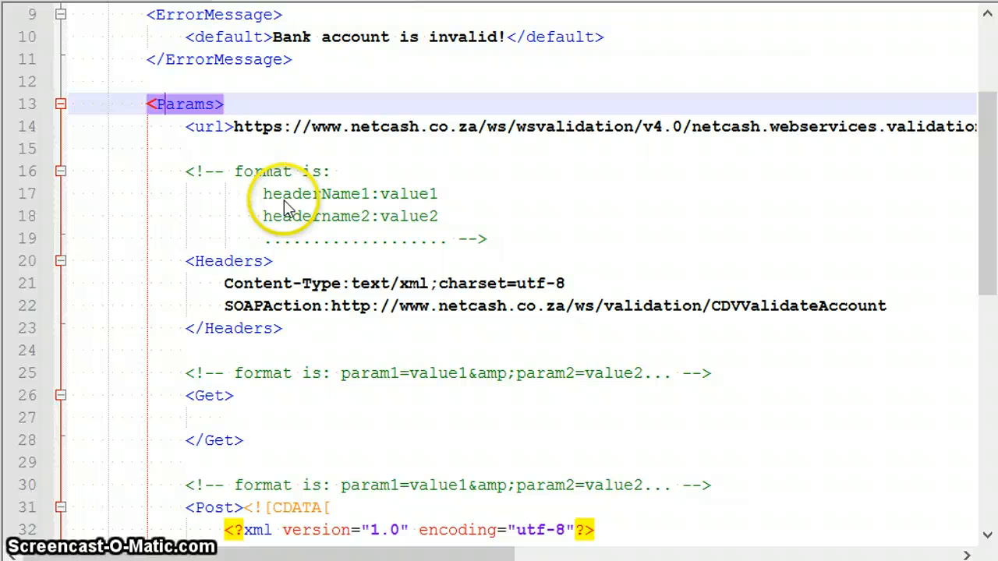
mouse_move(280, 217)
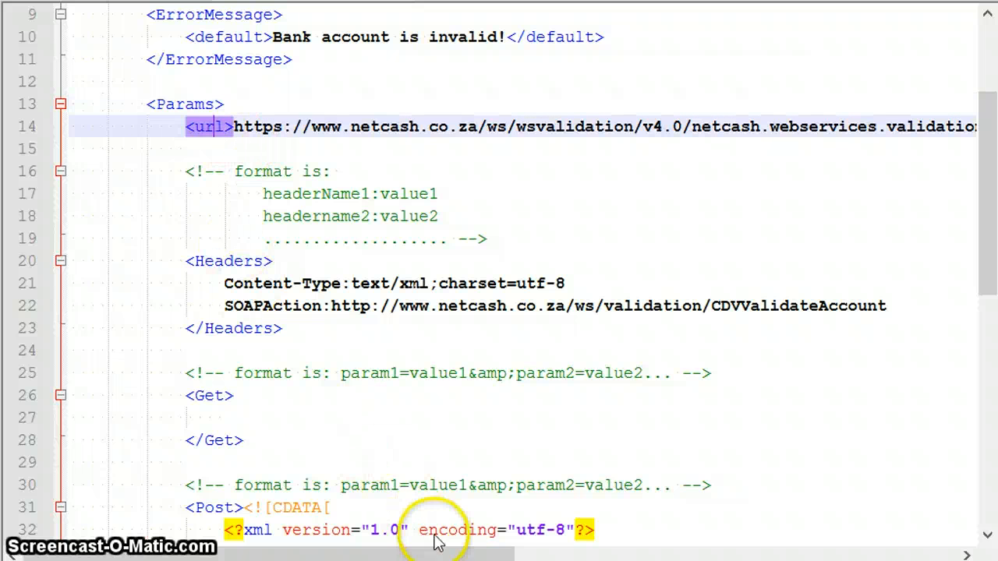
mouse_move(515, 218)
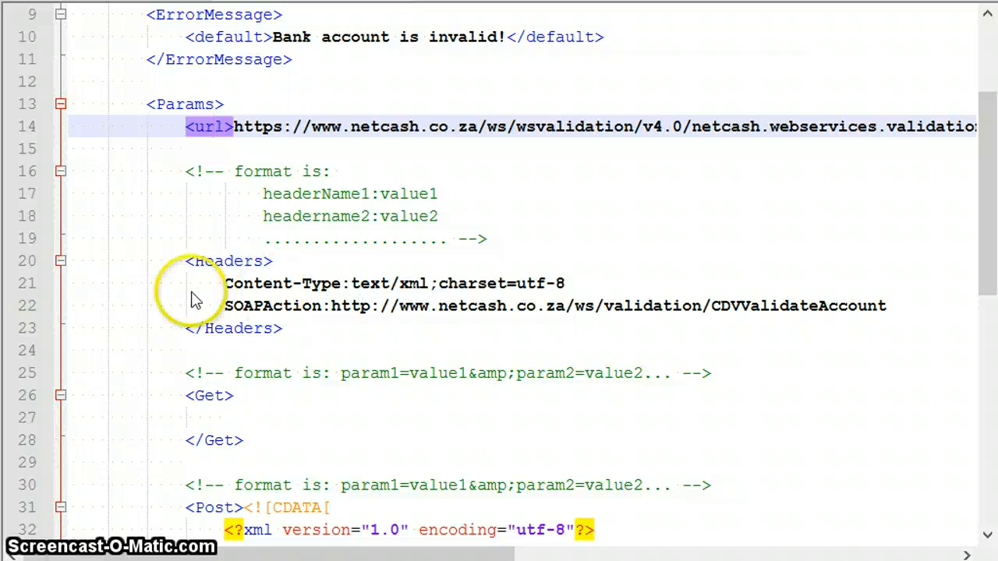
mouse_move(245, 97)
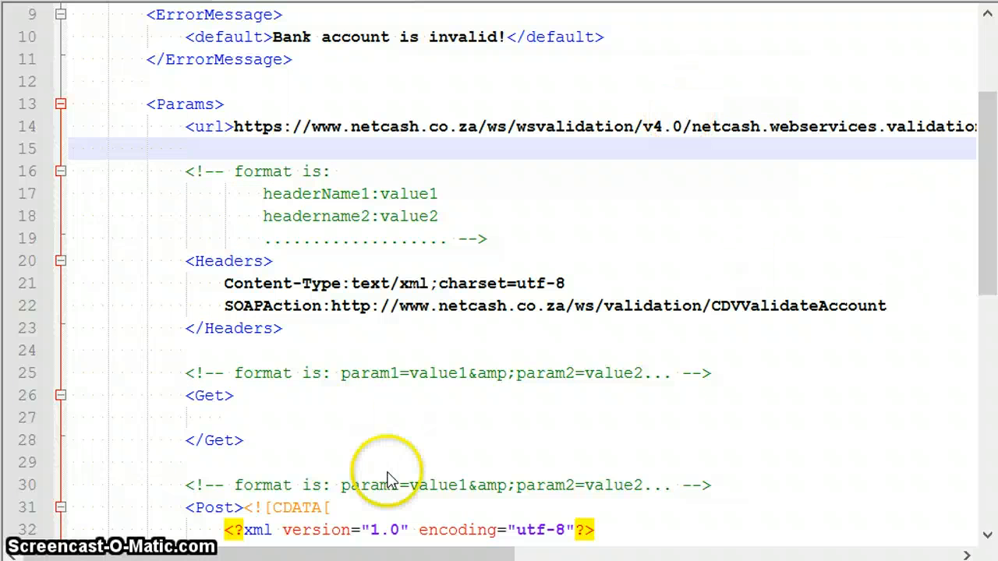
mouse_move(441, 553)
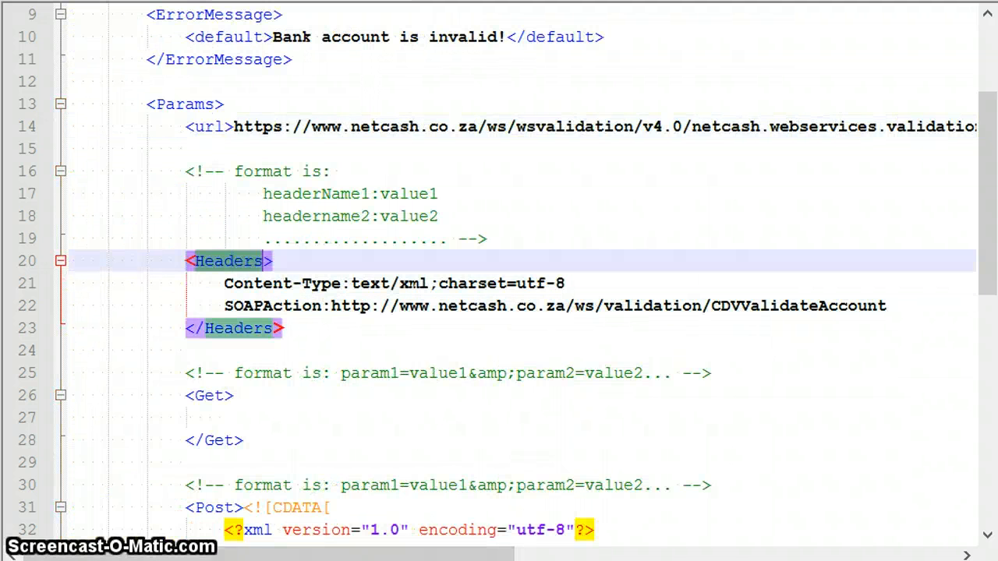
scroll("down", 3)
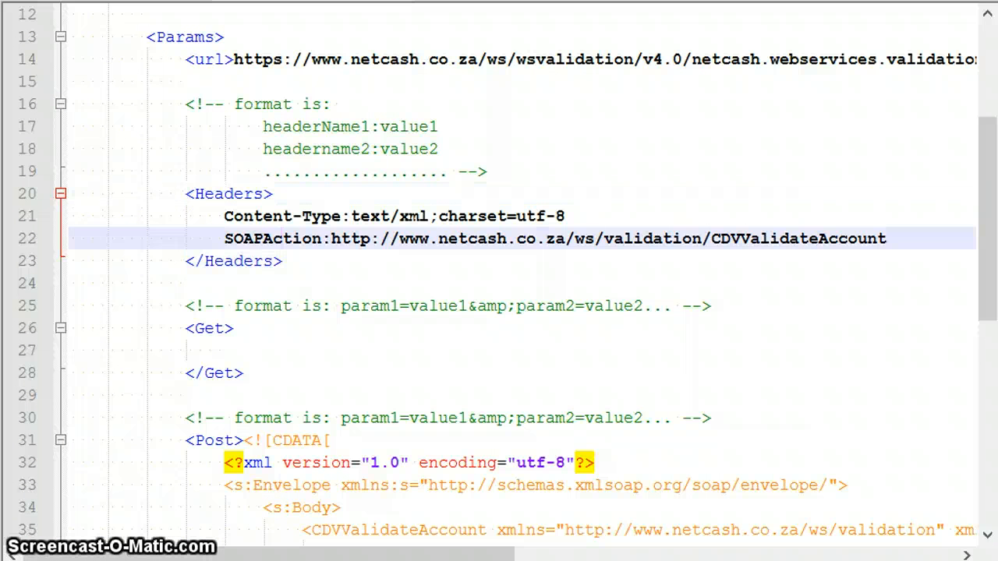
left_click(226, 216)
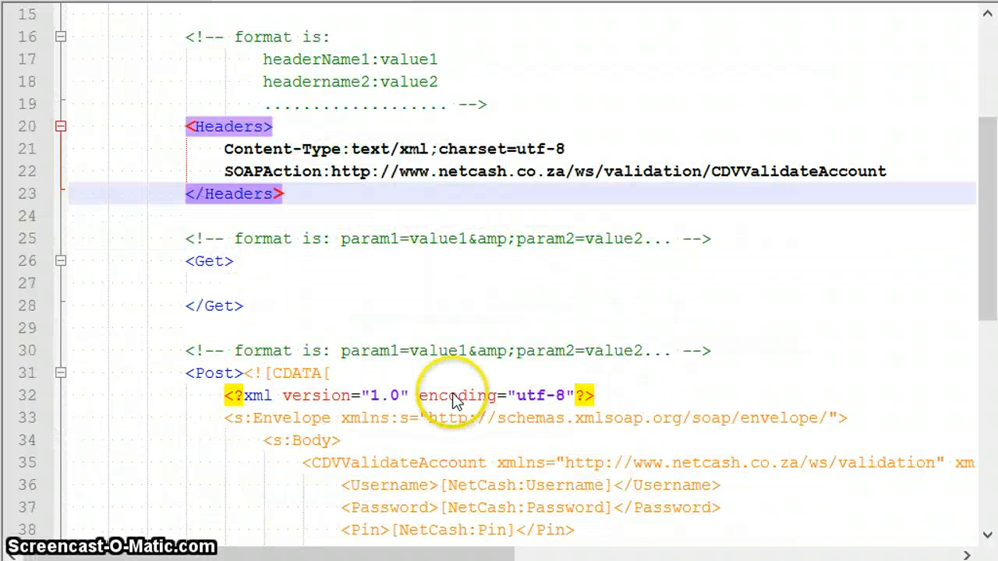
scroll("down", 3)
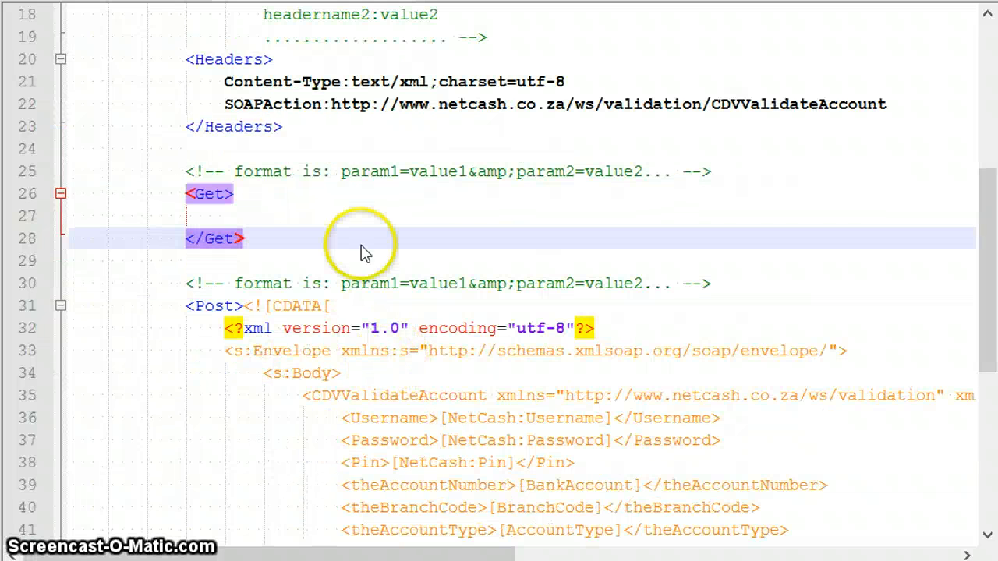
mouse_move(460, 187)
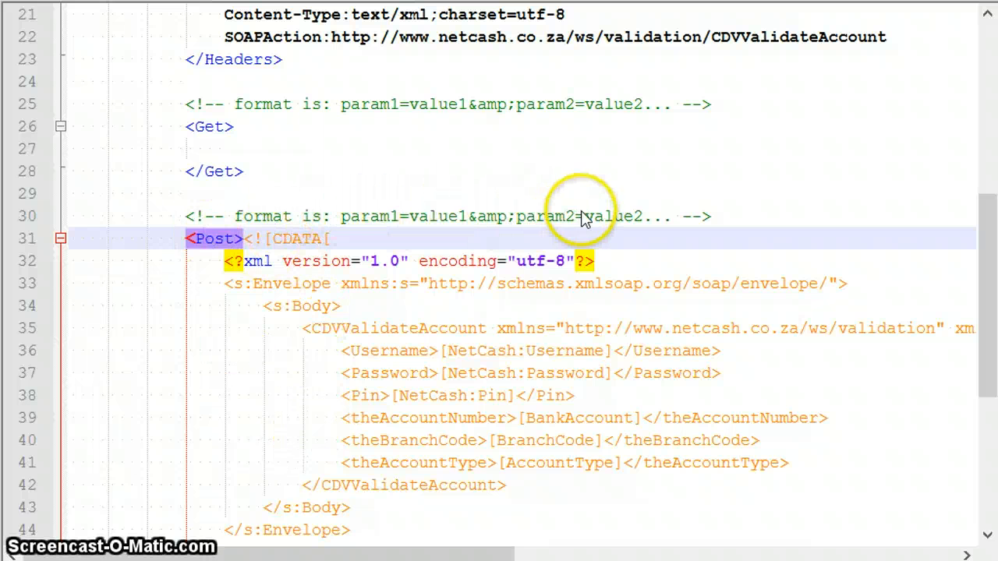
scroll("down", 3)
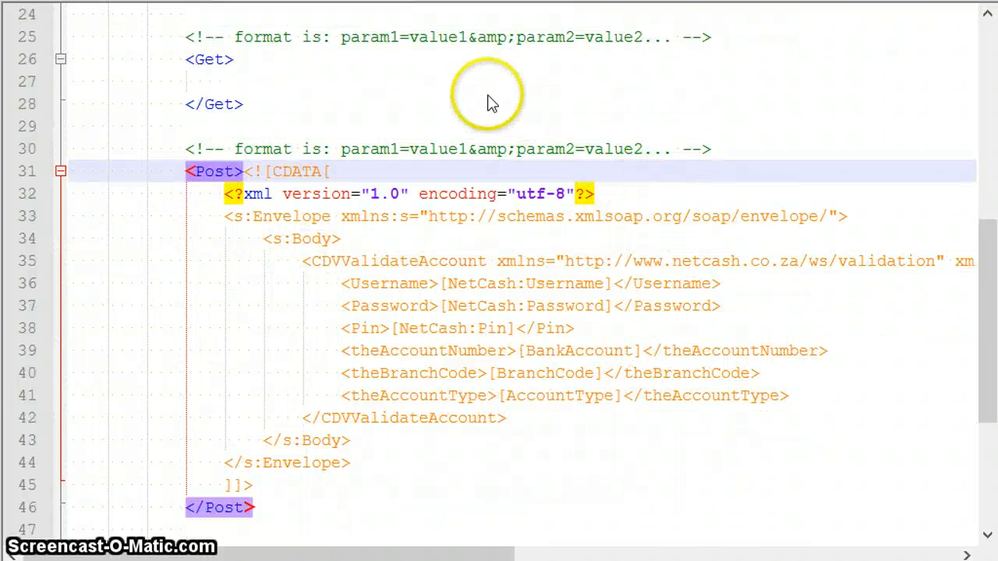
mouse_move(226, 281)
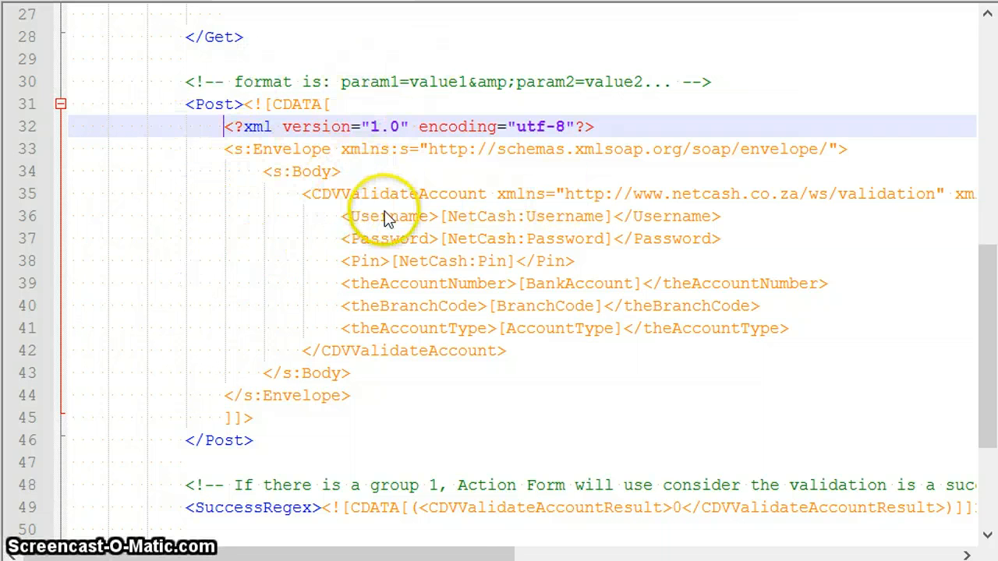
double_click(387, 216)
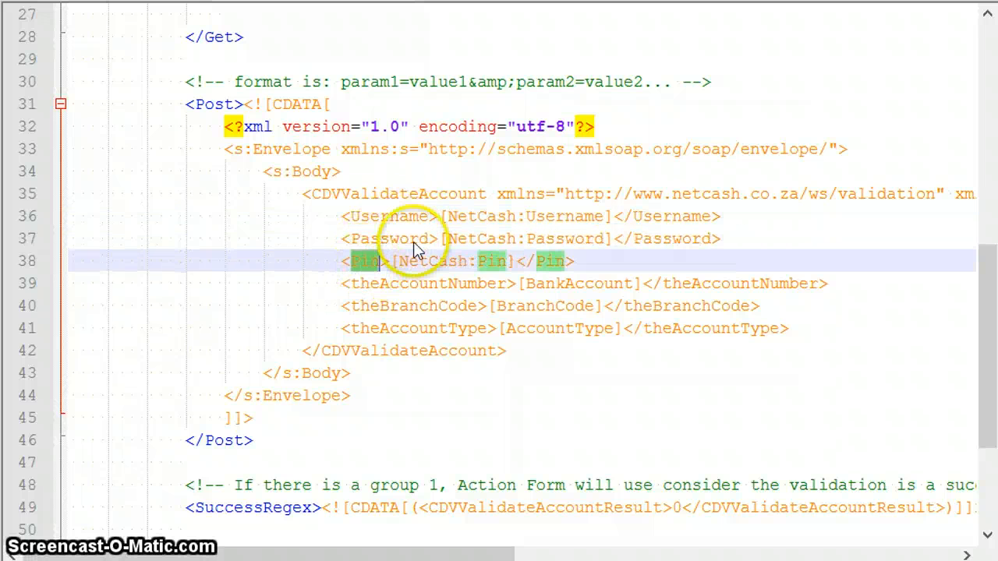
mouse_move(444, 217)
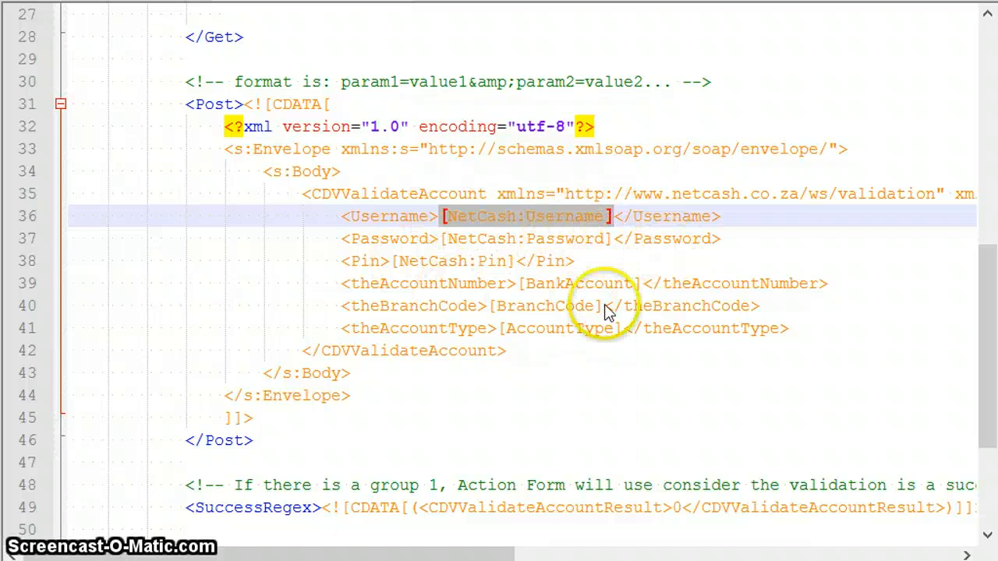
mouse_move(639, 312)
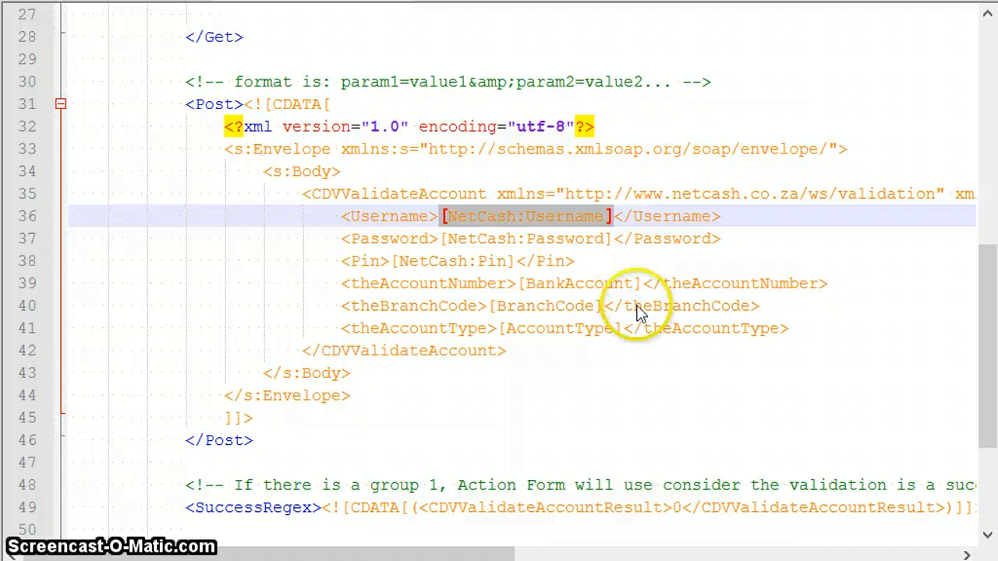
mouse_move(456, 288)
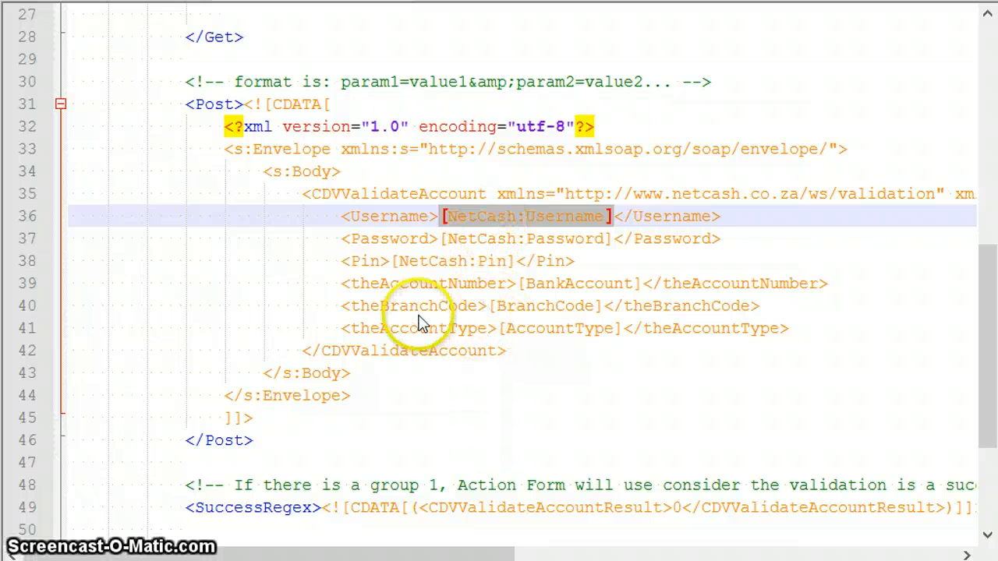
mouse_move(584, 319)
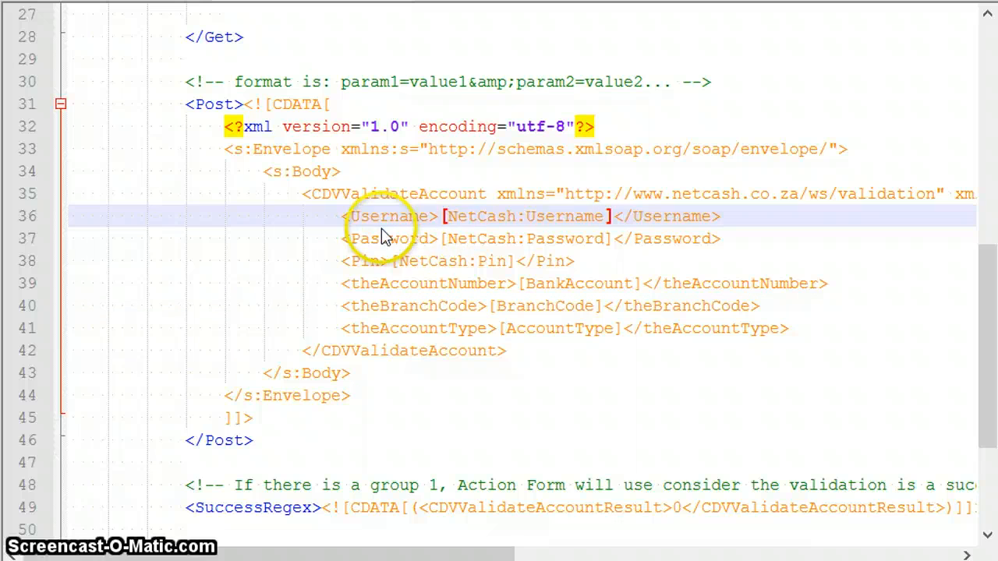
left_click(382, 239)
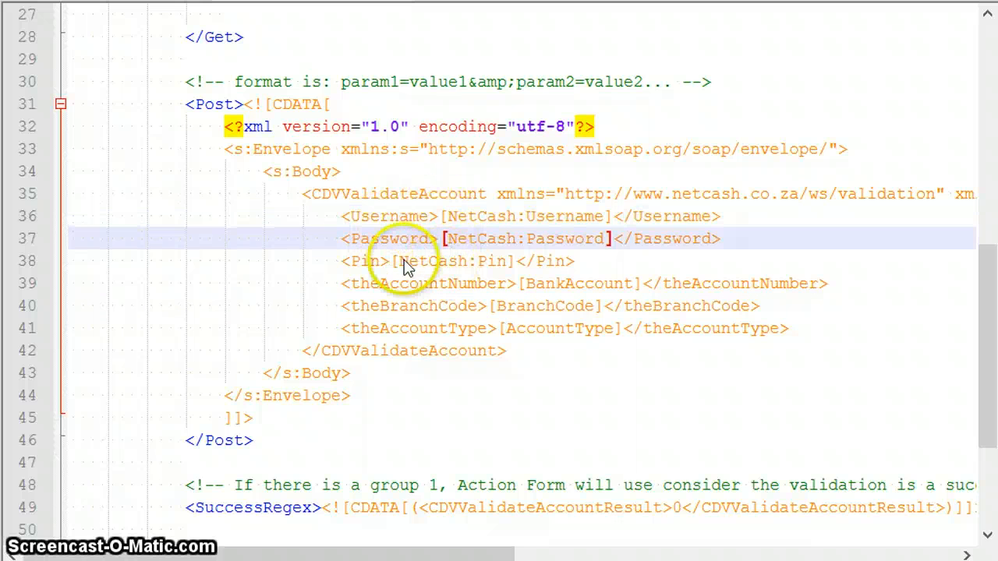
scroll("down", 3)
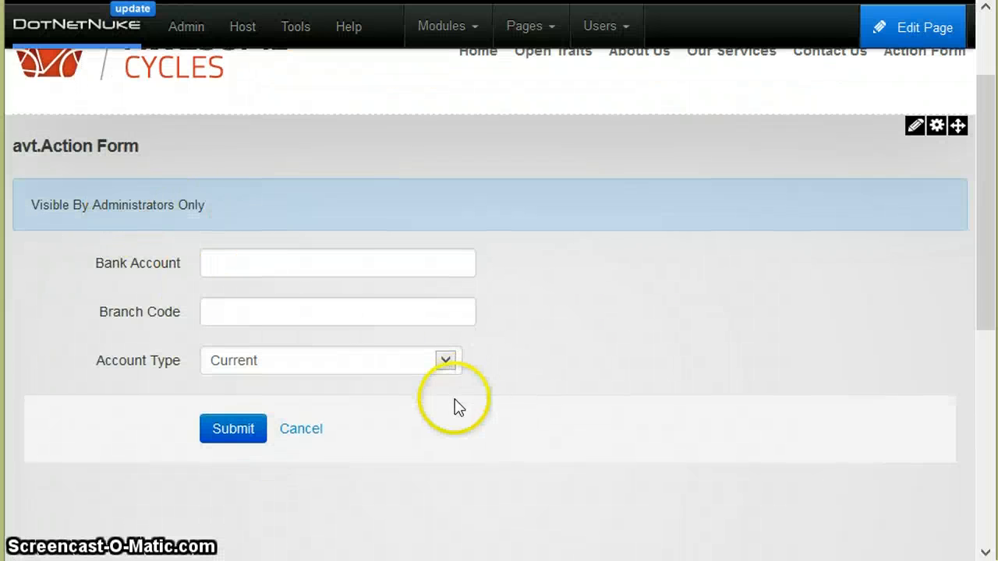
- Reach the form fields step of Manage Form via the module menu
left_click(914, 242)
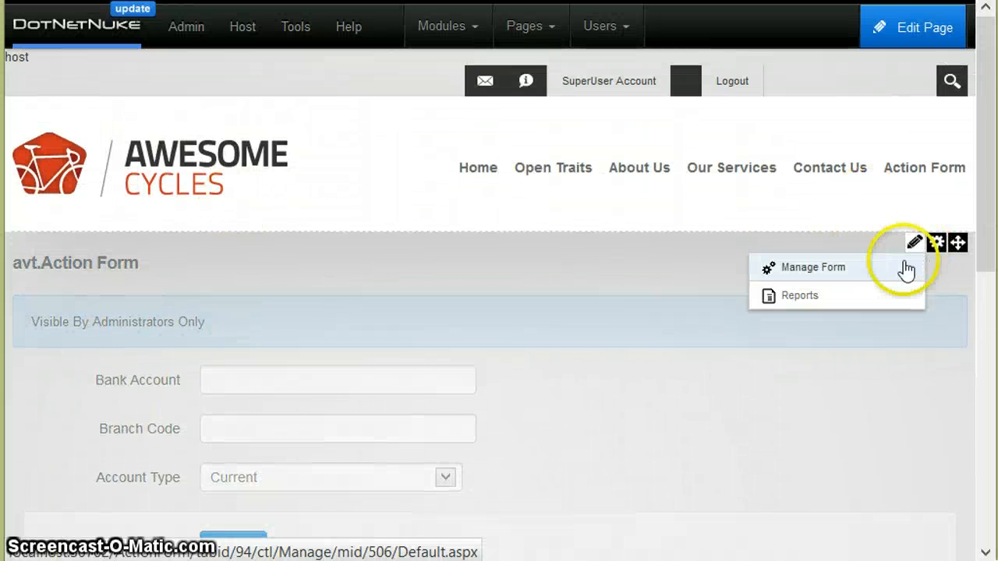
left_click(812, 268)
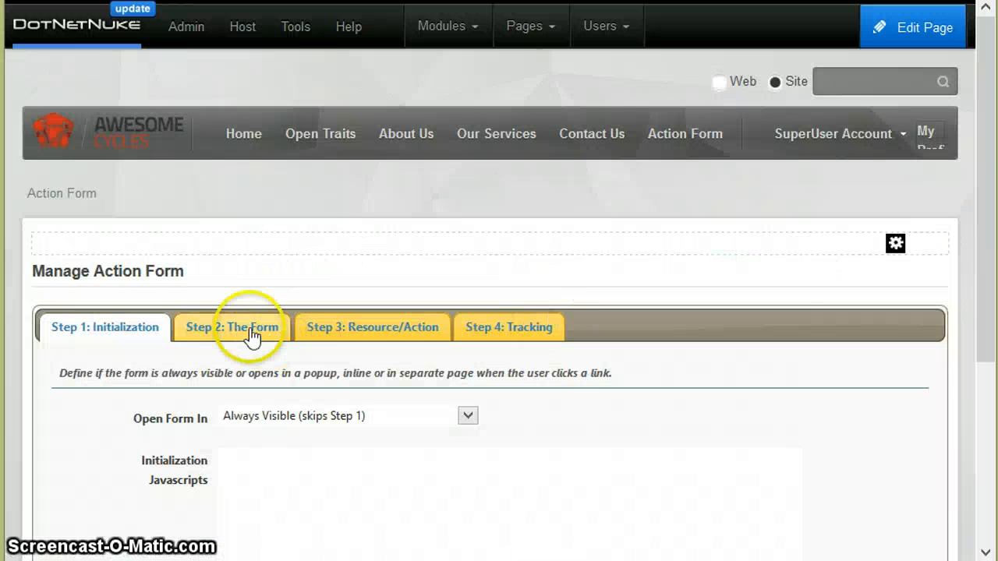
left_click(232, 326)
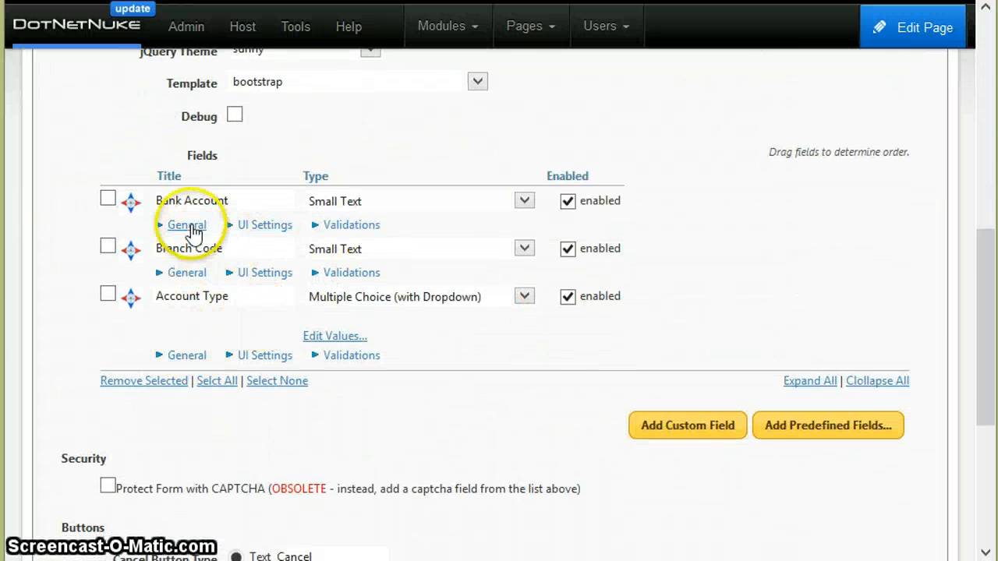
- Expand General under each field to confirm names BankAccount, BranchCode and AccountType
left_click(186, 225)
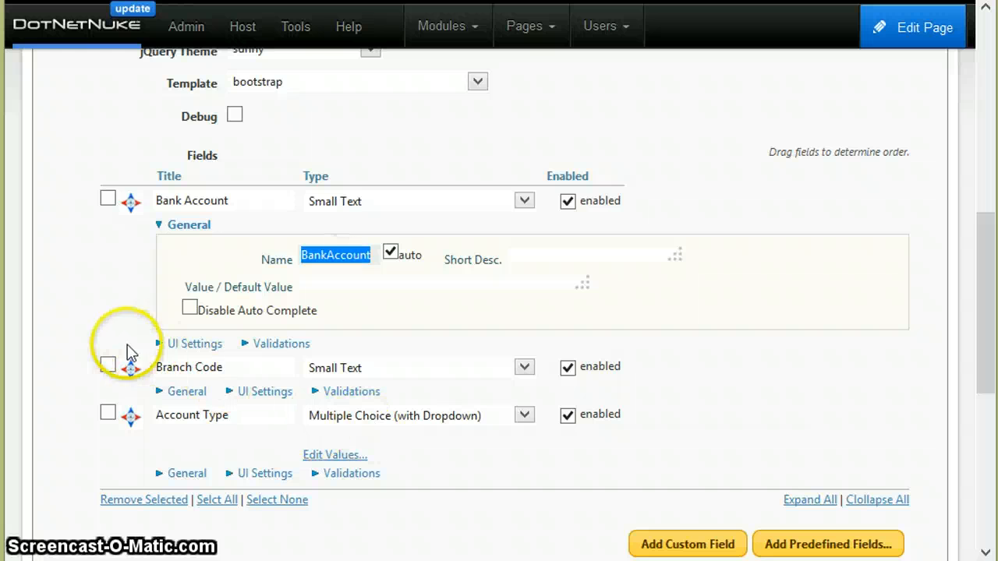
left_click(186, 391)
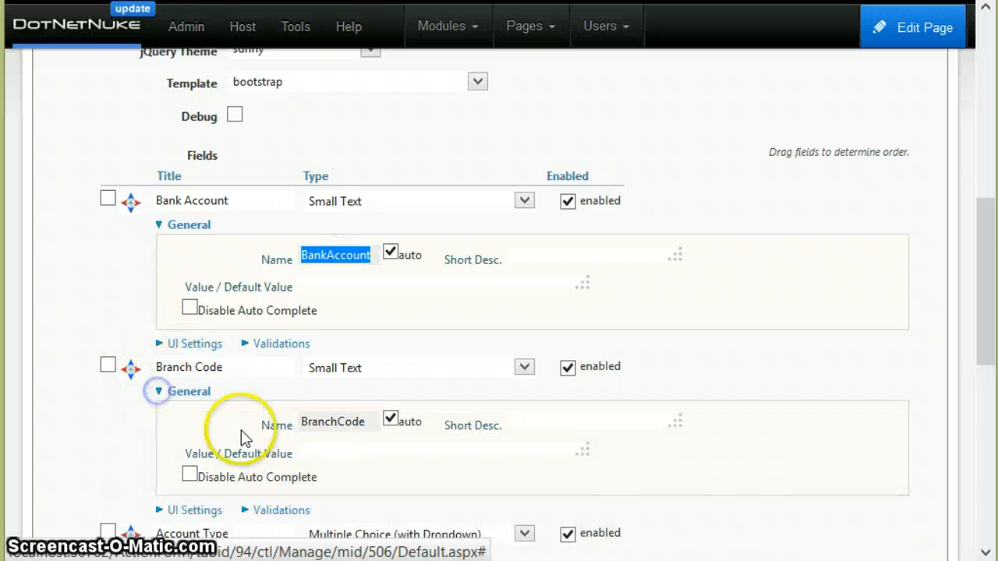
scroll("down", 3)
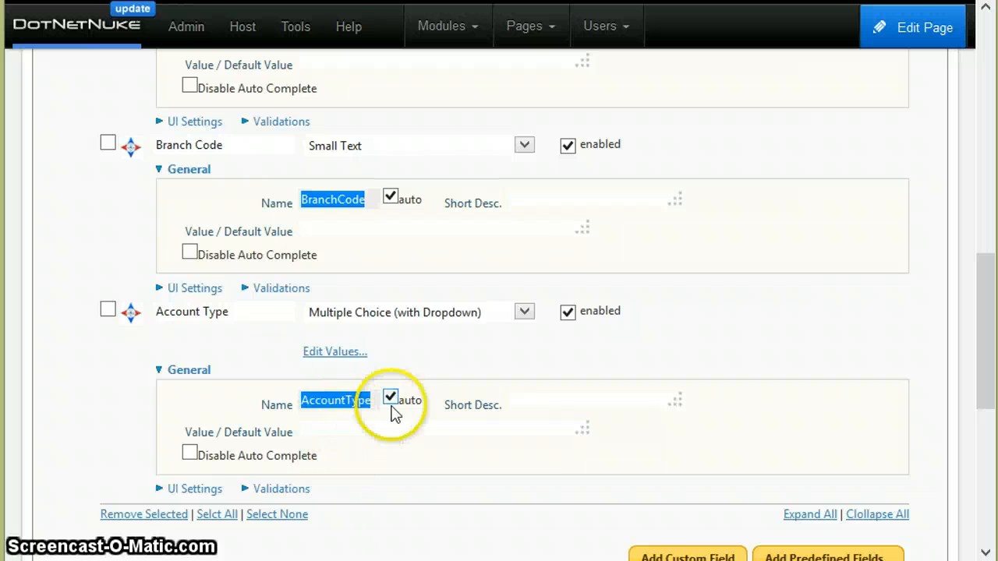
left_click(391, 396)
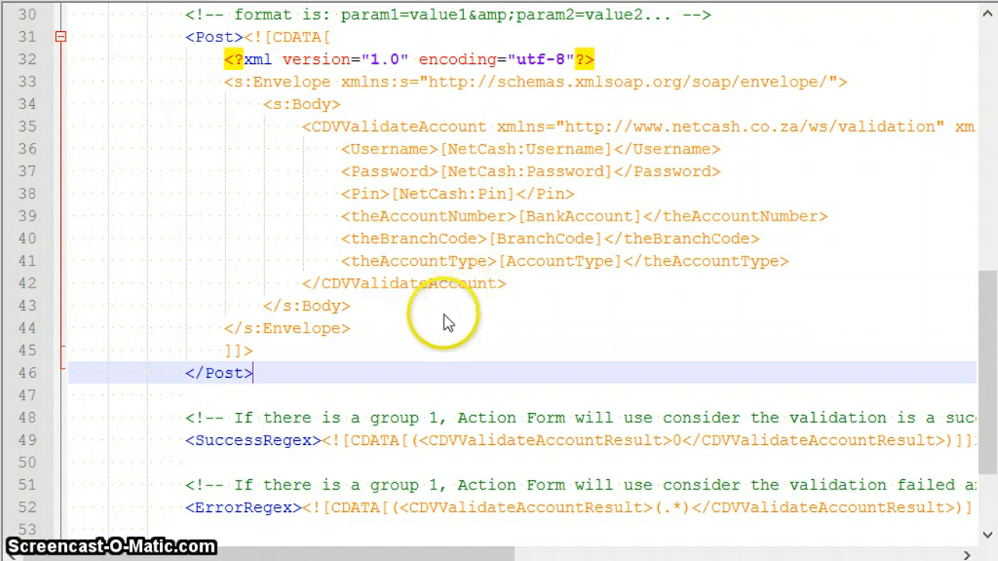
scroll("down", 3)
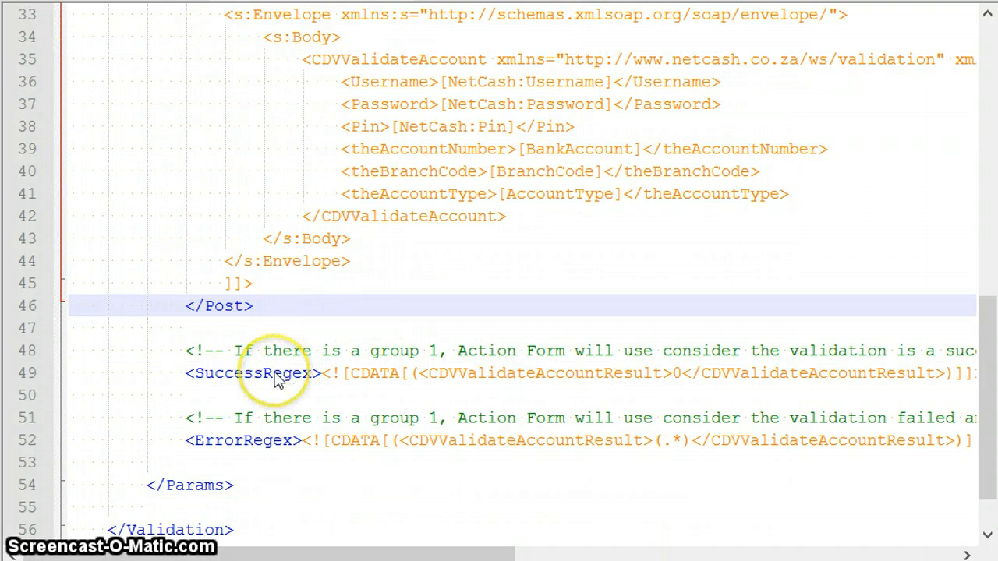
double_click(250, 373)
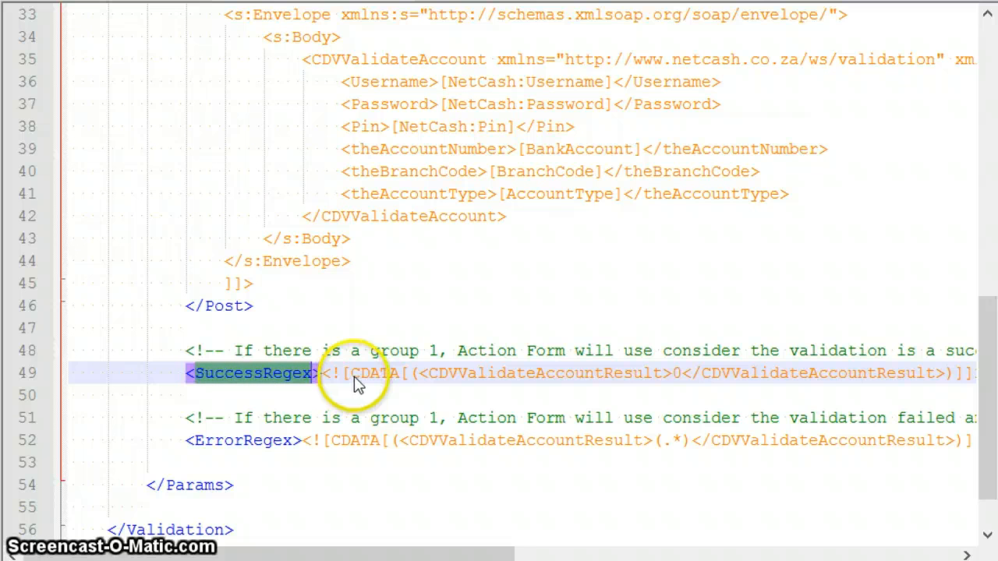
left_click(345, 373)
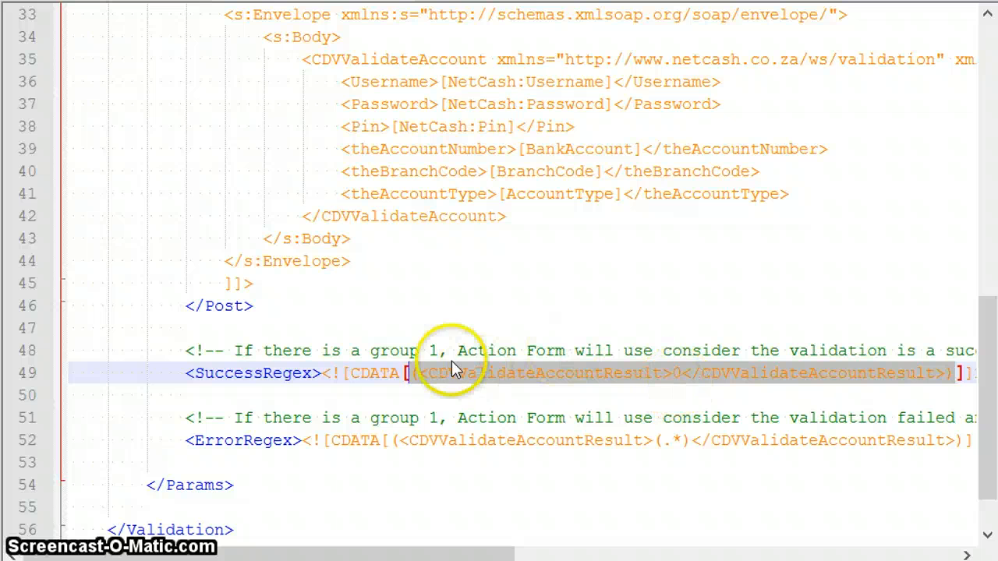
mouse_move(693, 390)
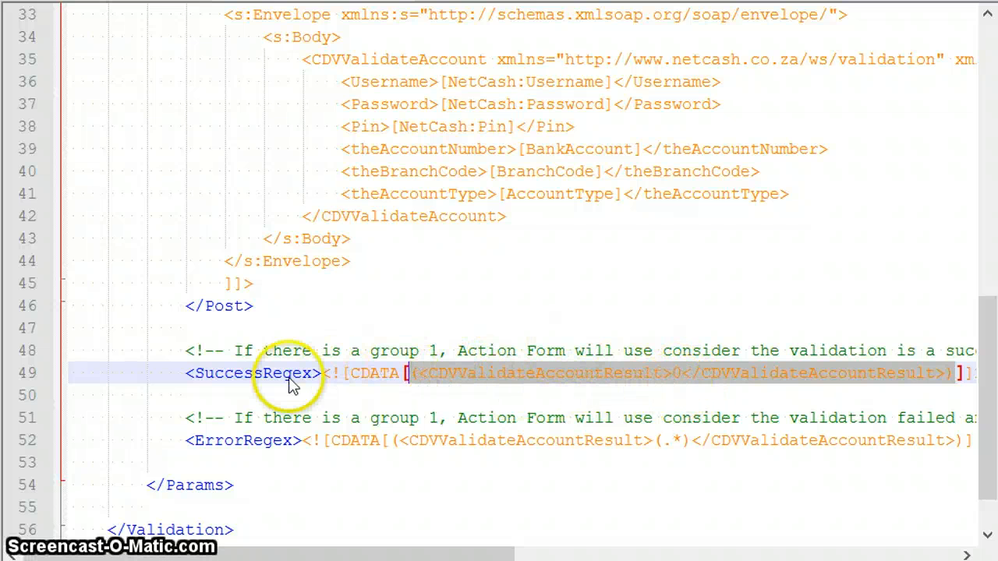
double_click(251, 373)
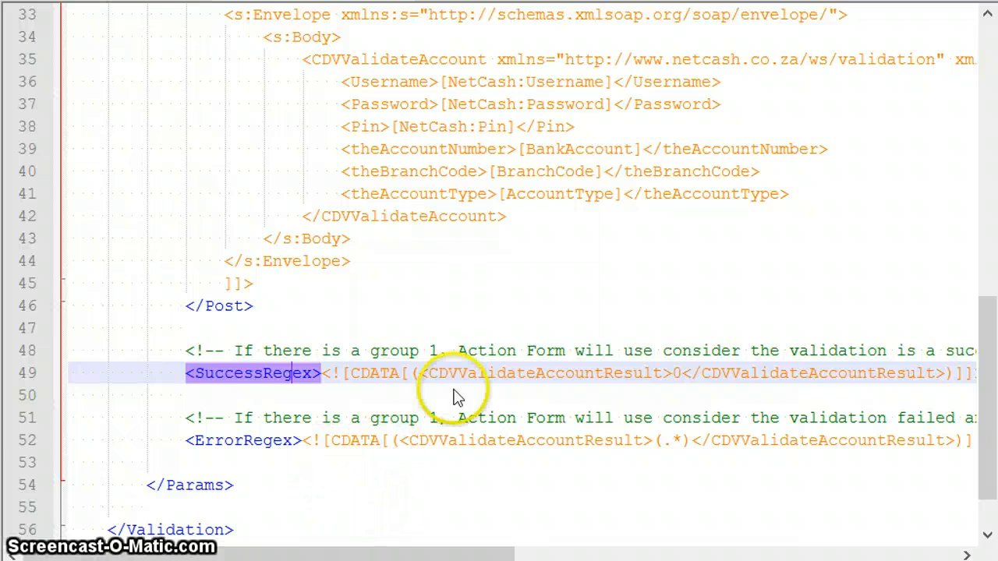
mouse_move(351, 300)
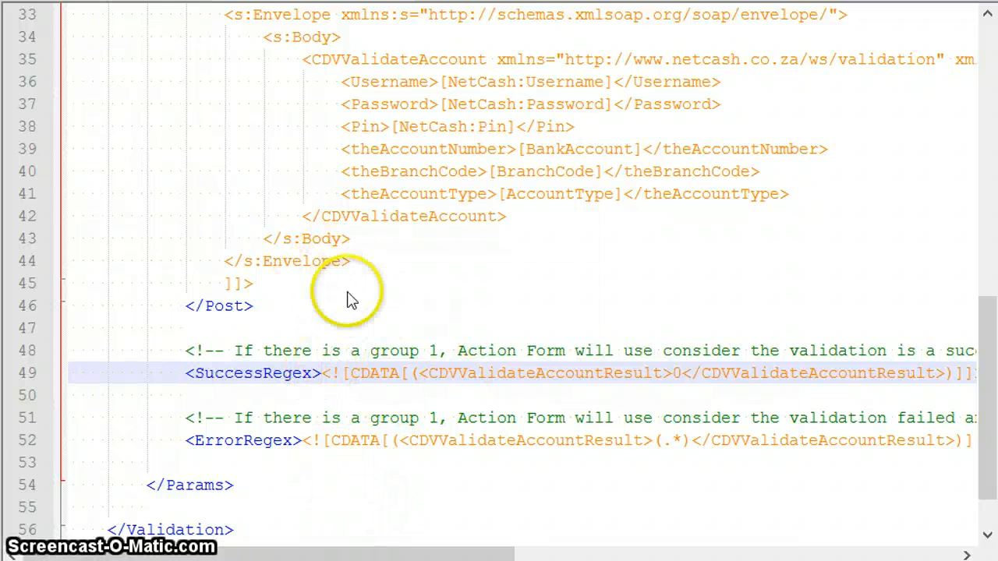
double_click(242, 439)
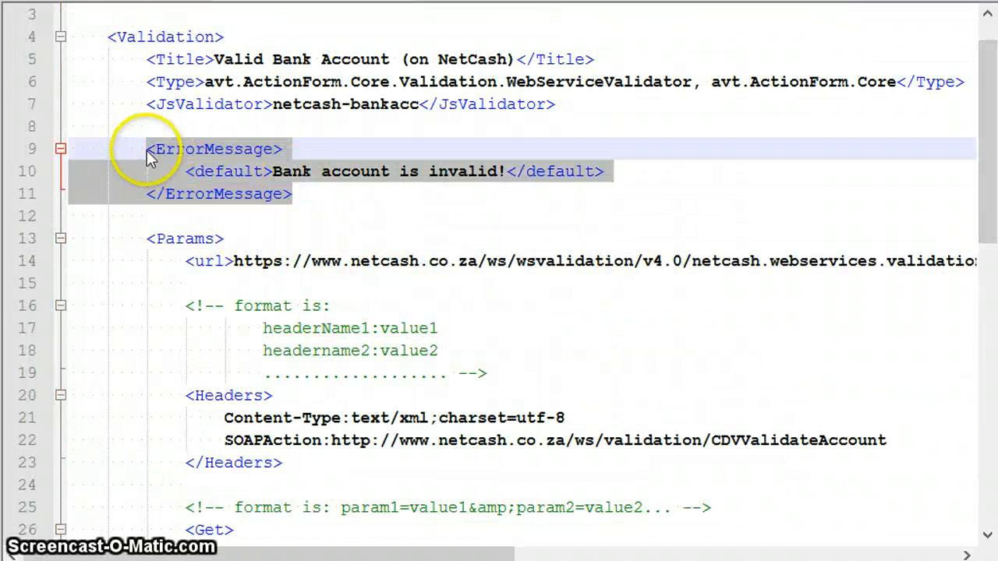
scroll("down", 3)
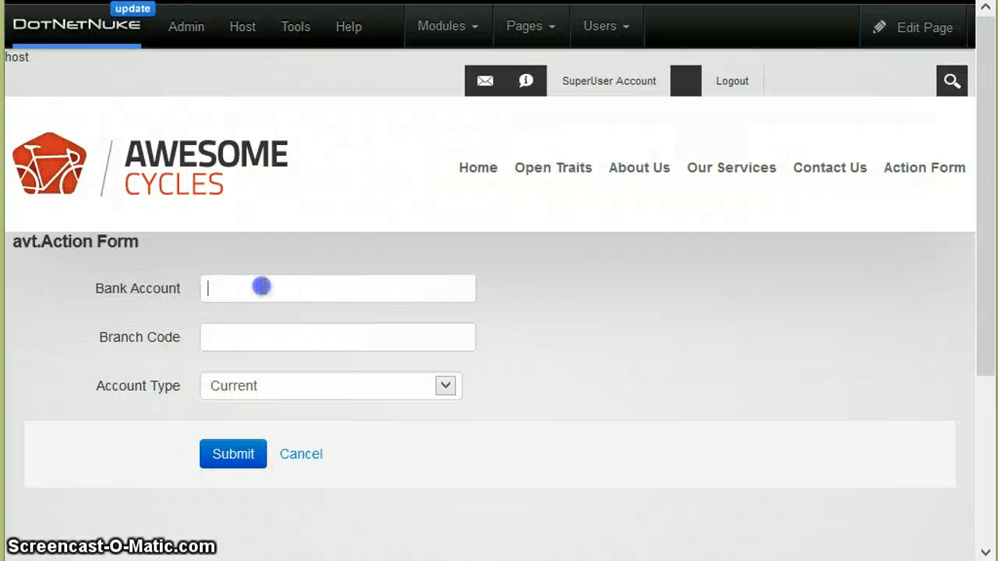
type("123456")
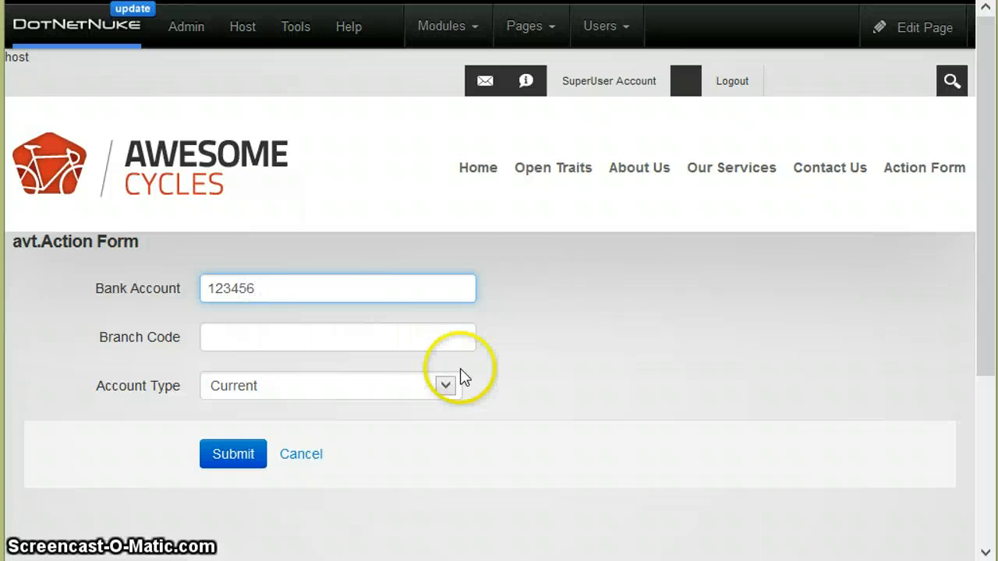
type("123")
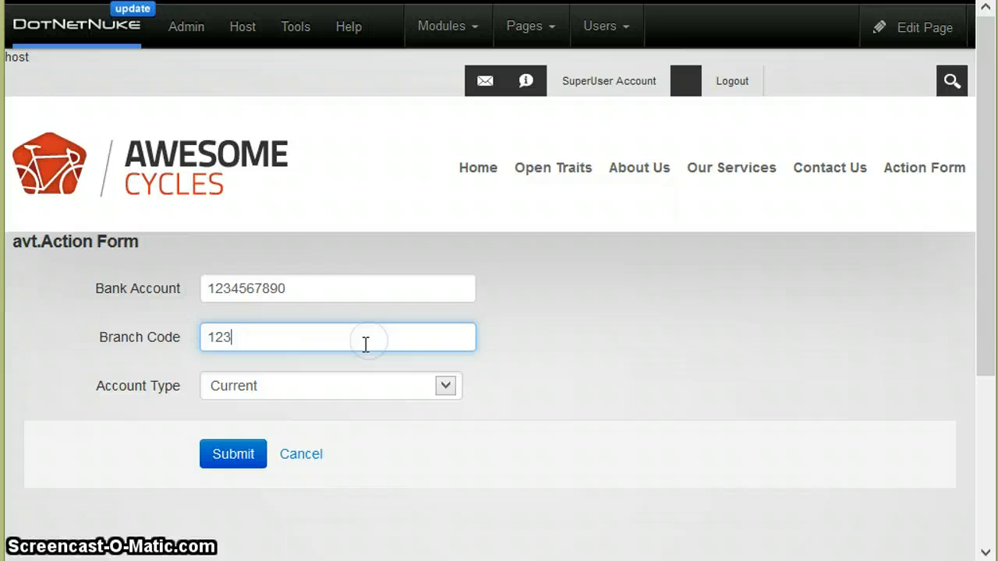
left_click(232, 454)
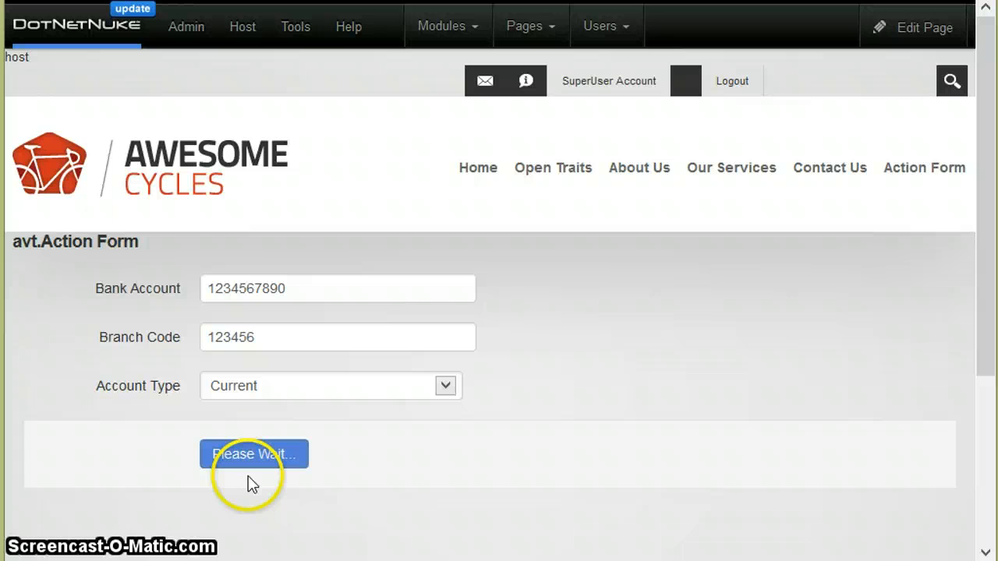
mouse_move(295, 478)
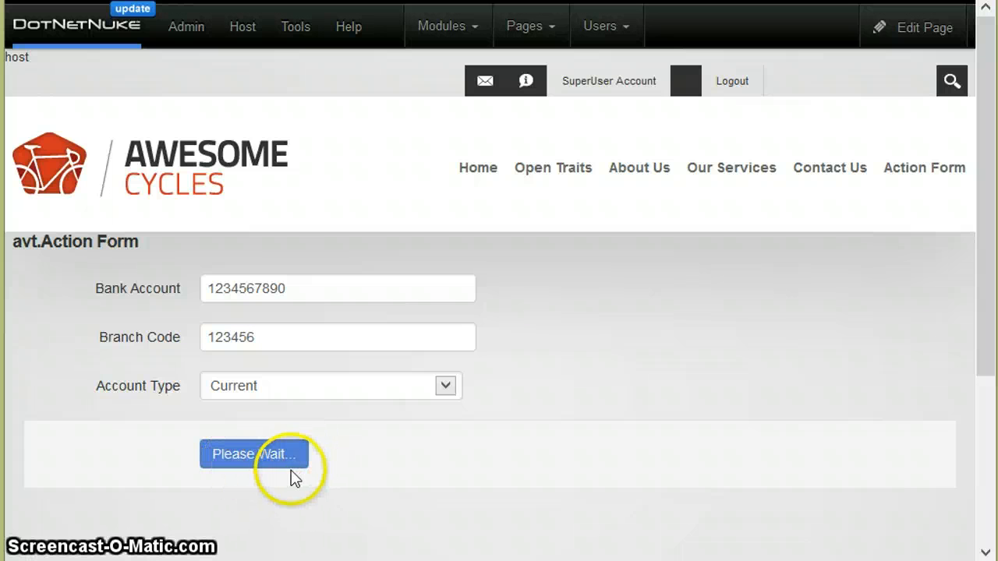
mouse_move(357, 478)
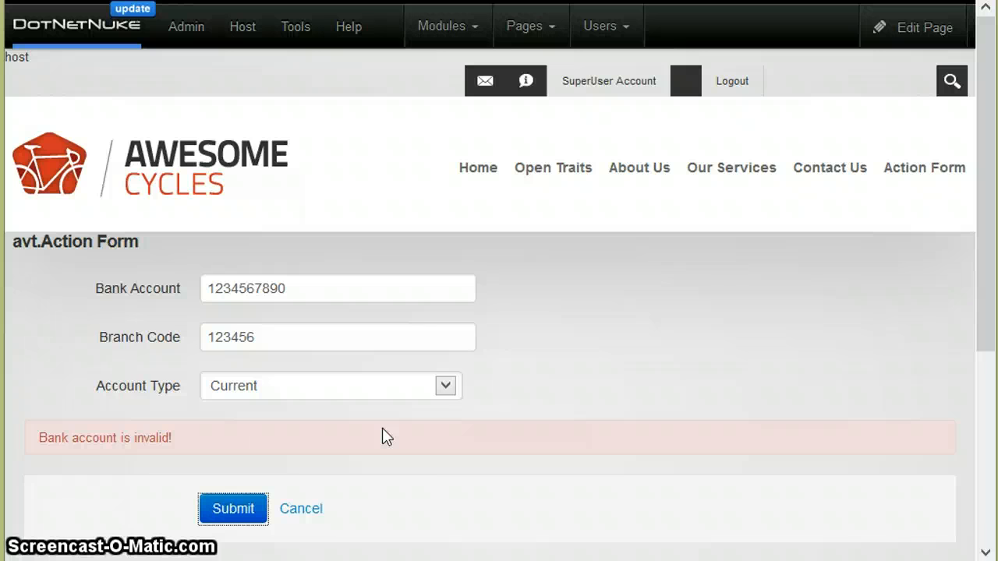
mouse_move(152, 421)
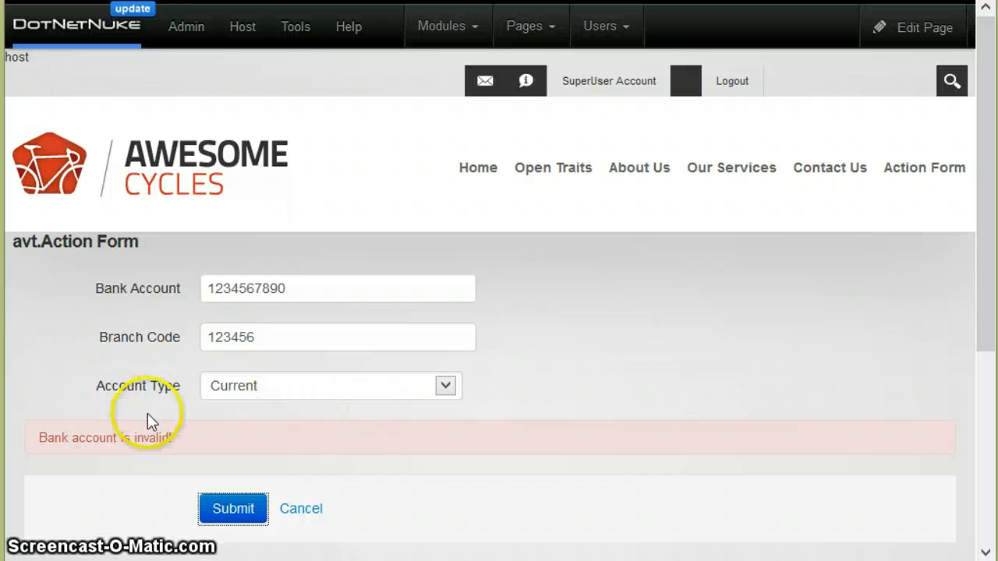
double_click(156, 437)
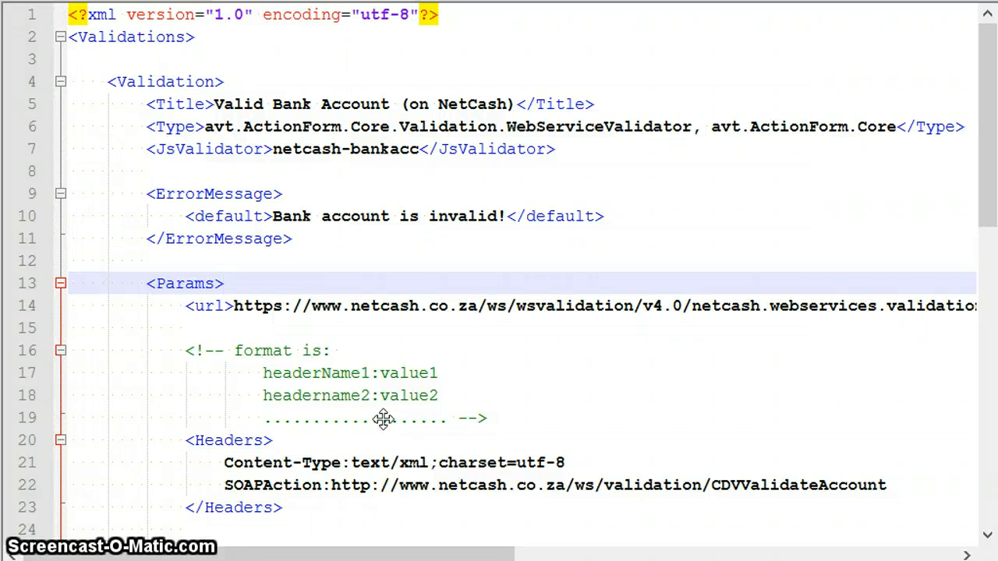
mouse_move(382, 390)
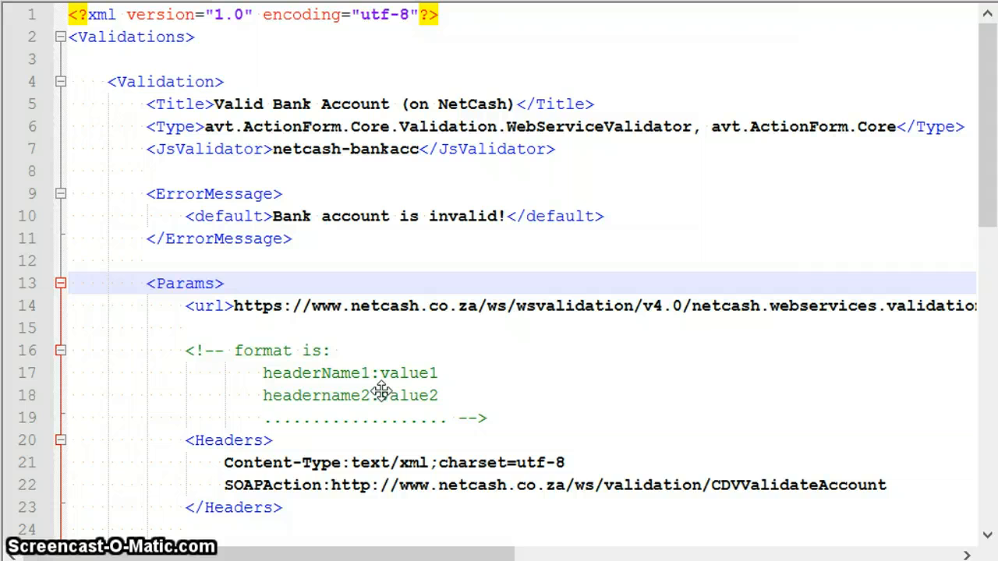
scroll("down", 3)
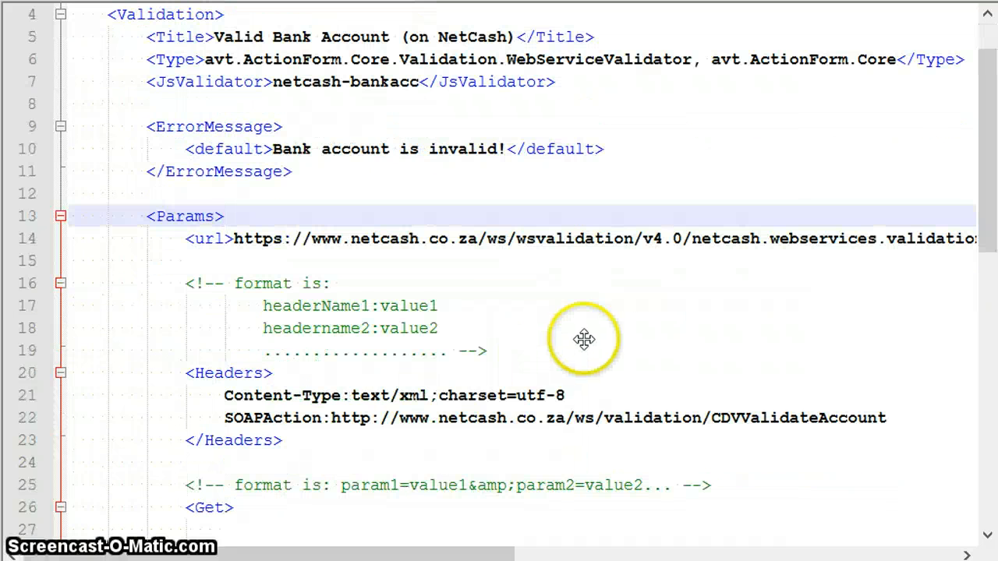
scroll("down", 3)
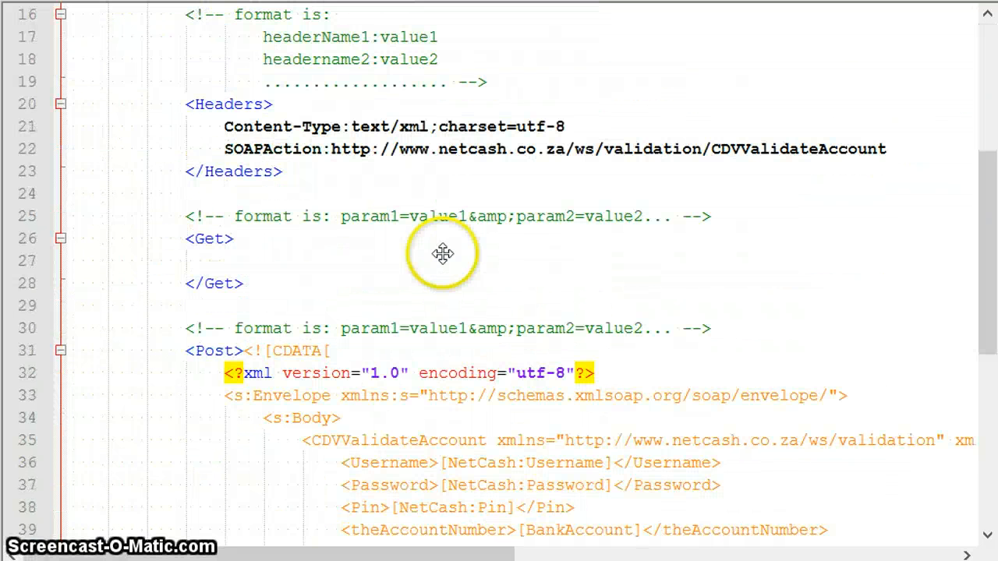
scroll("down", 3)
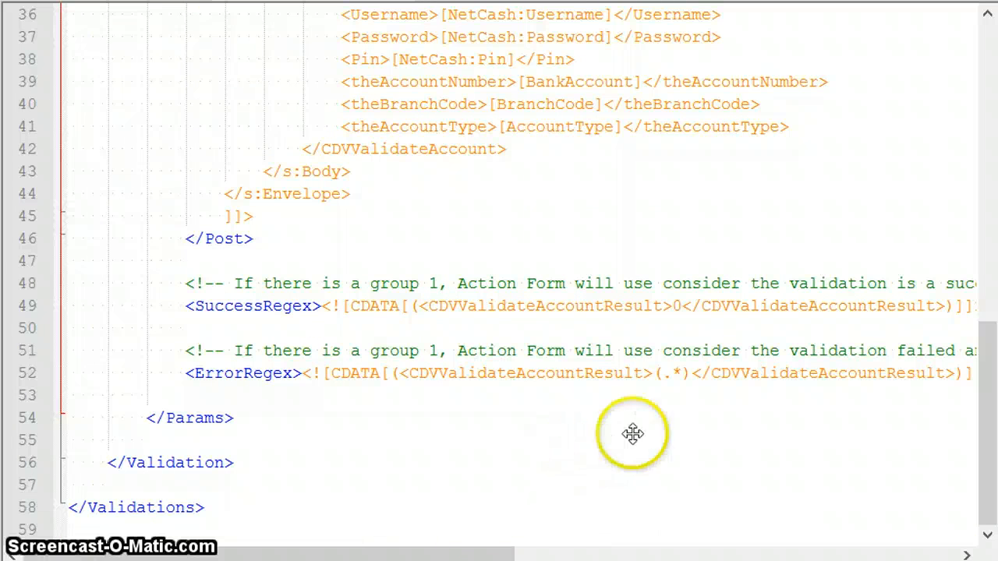